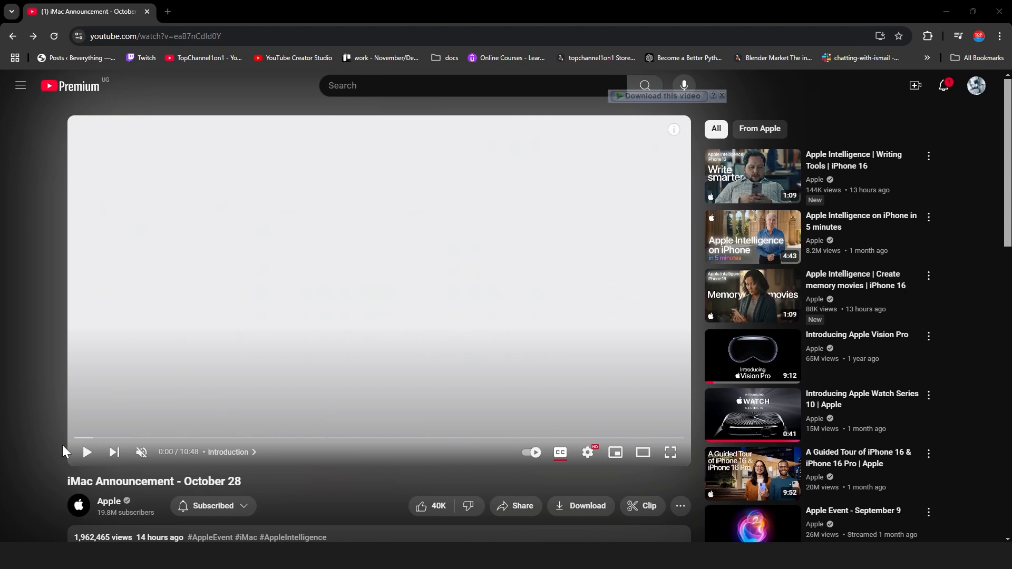
mouse_move(87, 451)
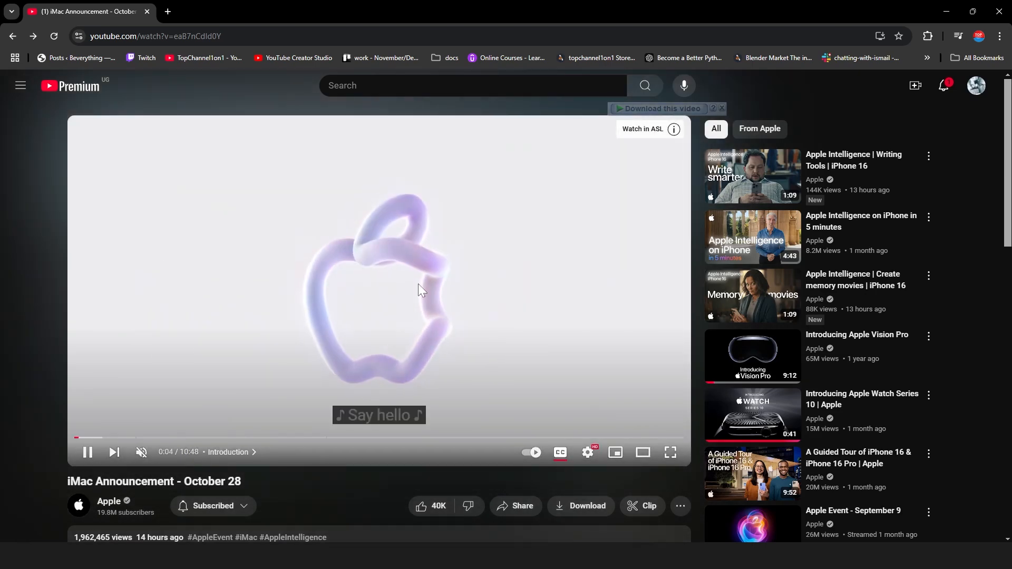
Play Apple's iMac Announcement video on YouTube and watch the glossy logo intro.
left_click(87, 460)
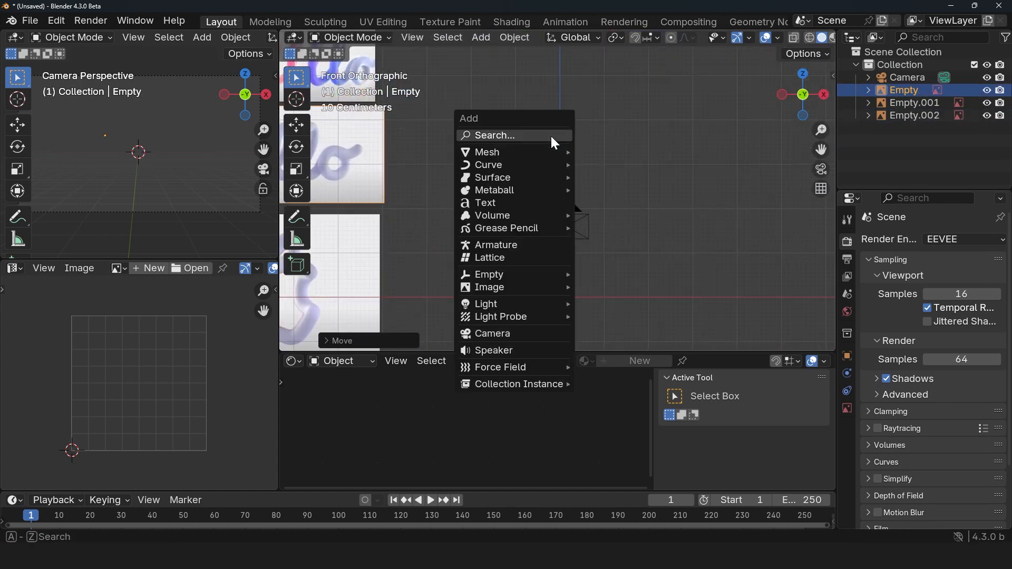
Add a trial cursive 'hello' text object, preview the finished apple.blend, then delete the text.
left_click(486, 202)
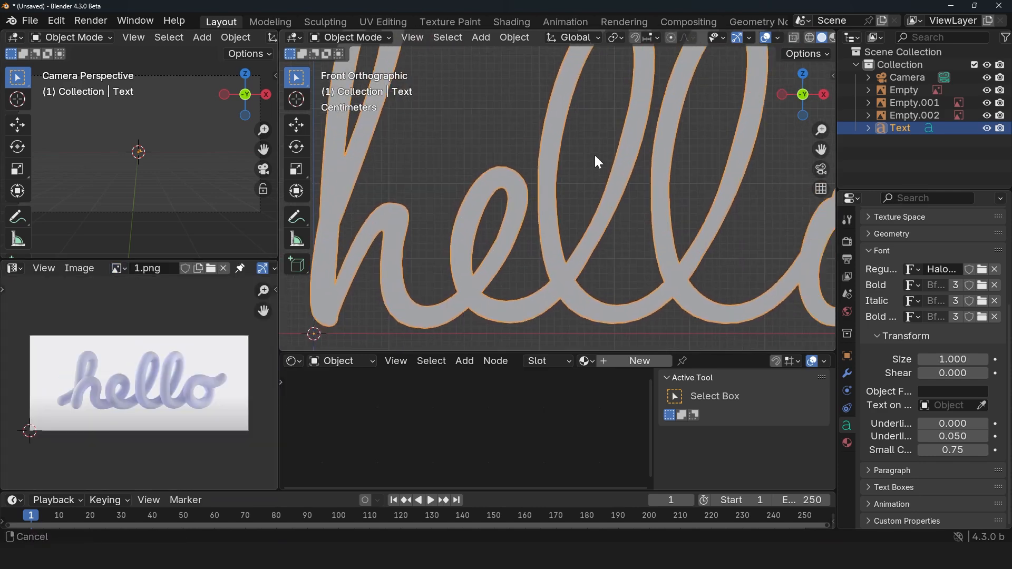
key("Tab")
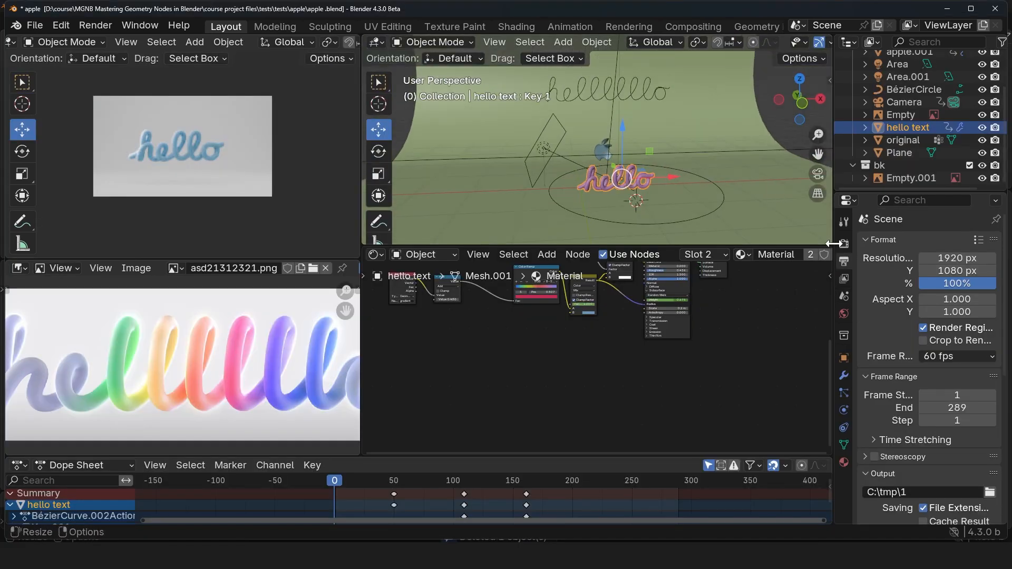
left_click(843, 374)
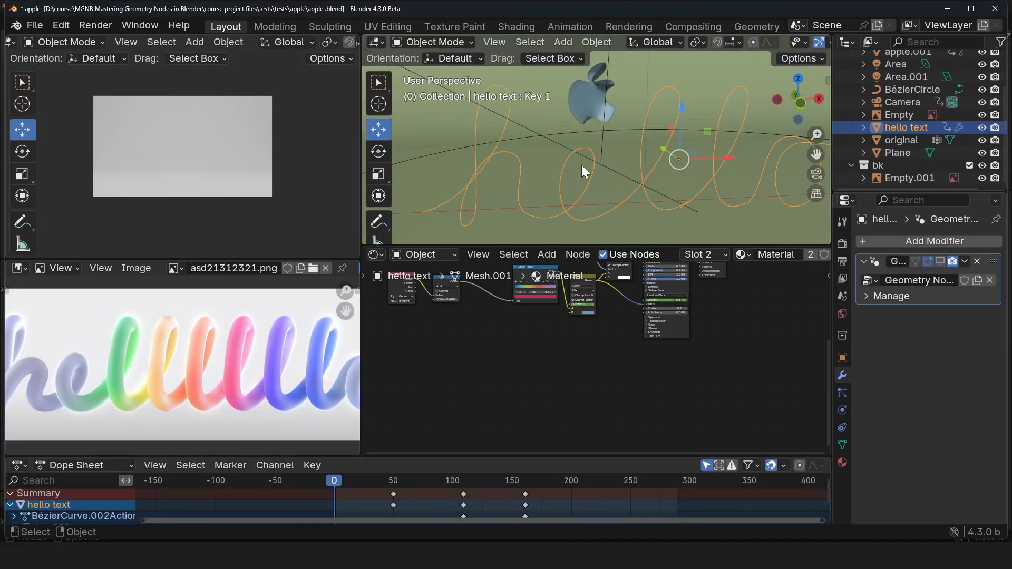
mouse_move(738, 184)
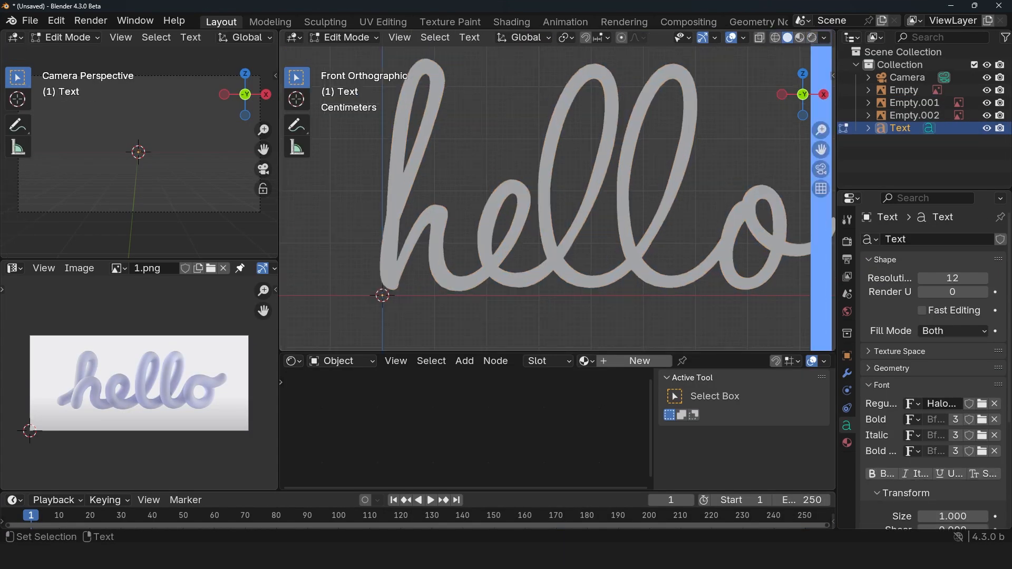
key("Tab")
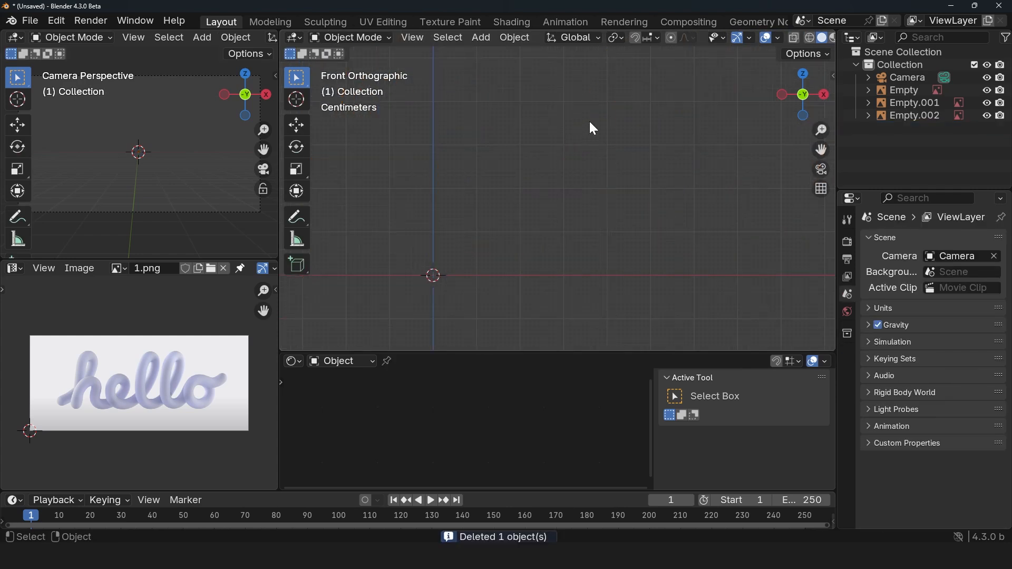
Set the hello image Empty's opacity to 0.33 and add a Bézier curve in Edit Mode.
left_click(903, 90)
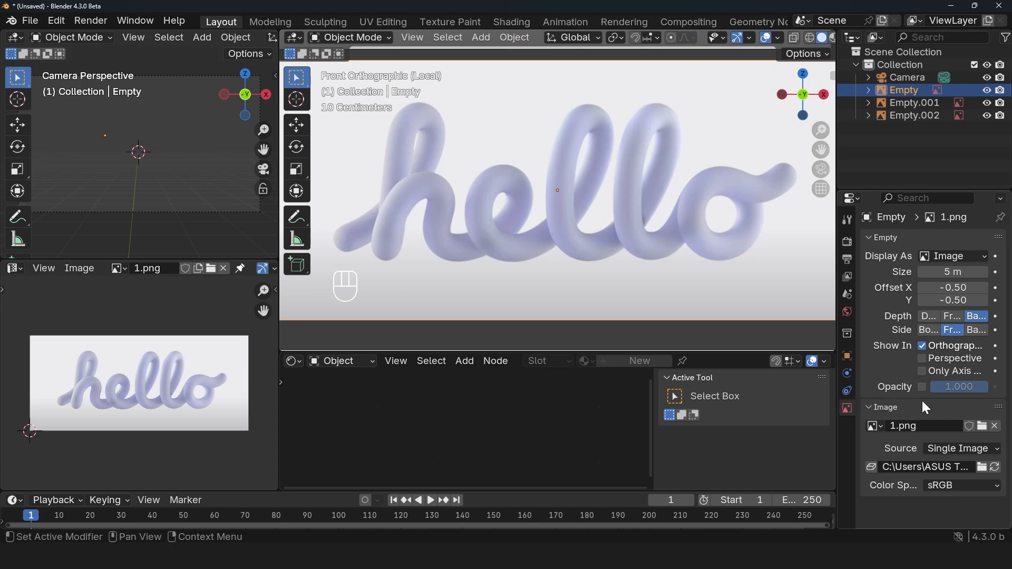
left_click(922, 386)
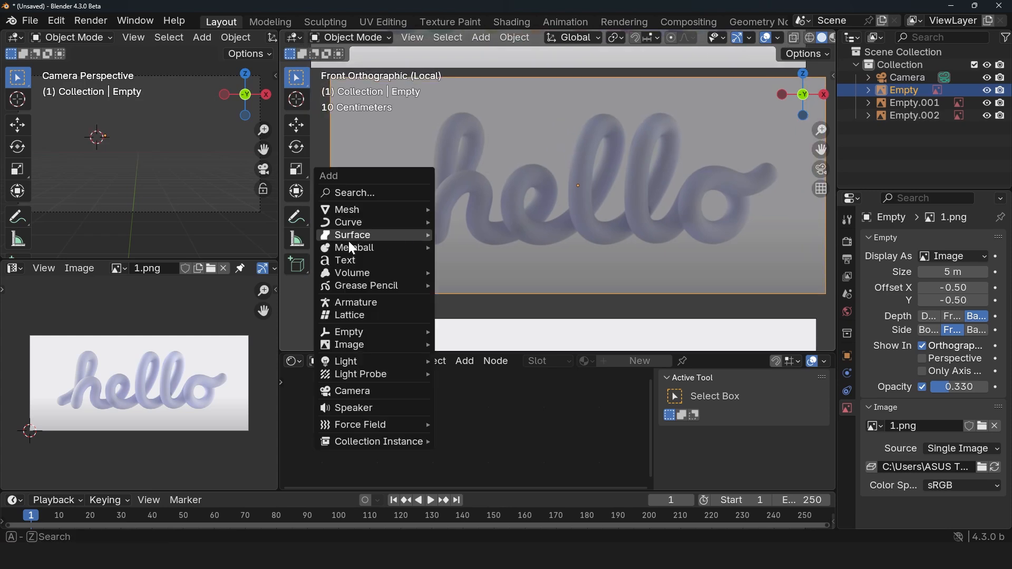
left_click(349, 222)
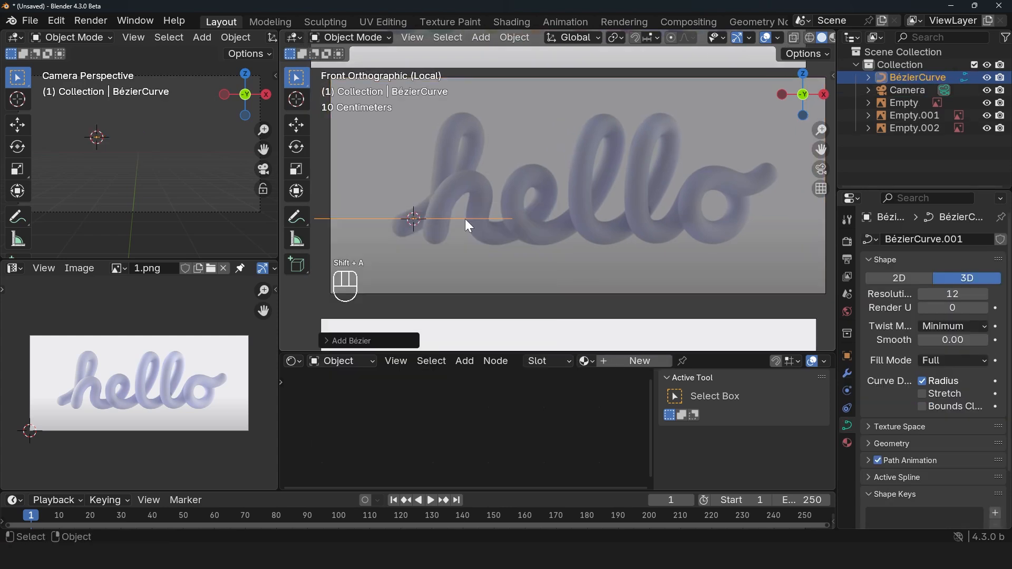
key("Tab")
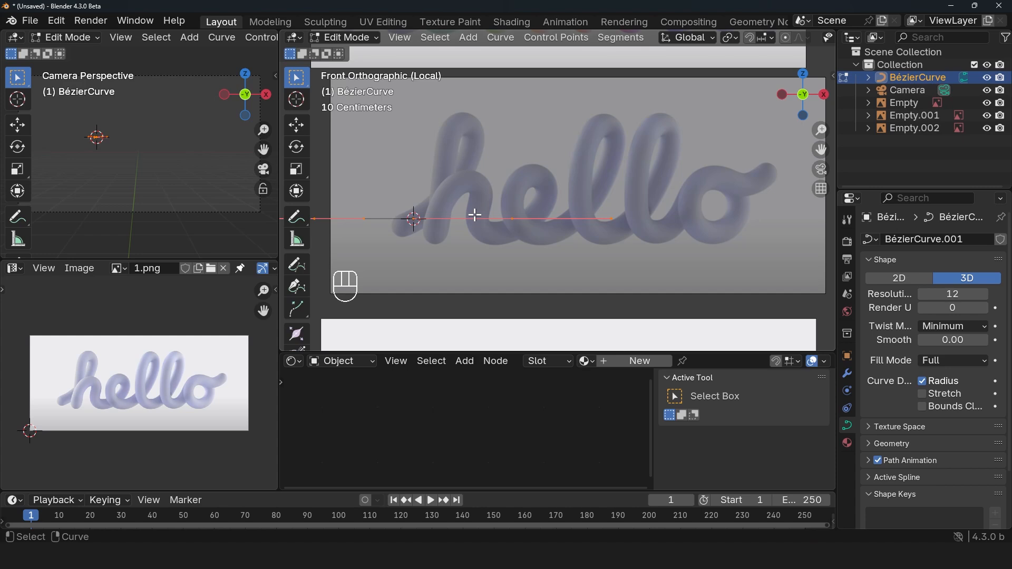
Extrude Bézier points from the top of the h along h, e, l, l, o.
key("v")
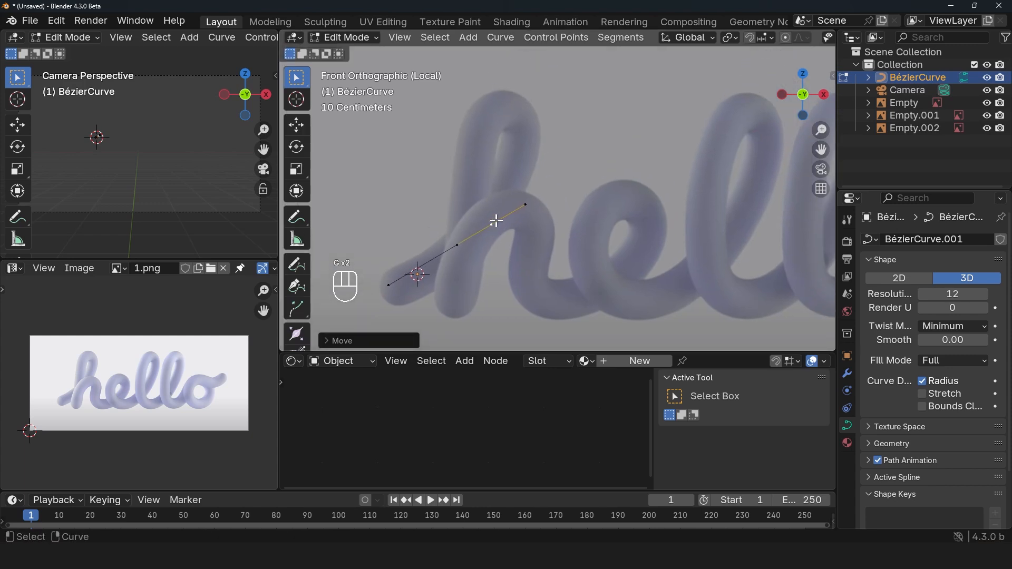
mouse_move(515, 198)
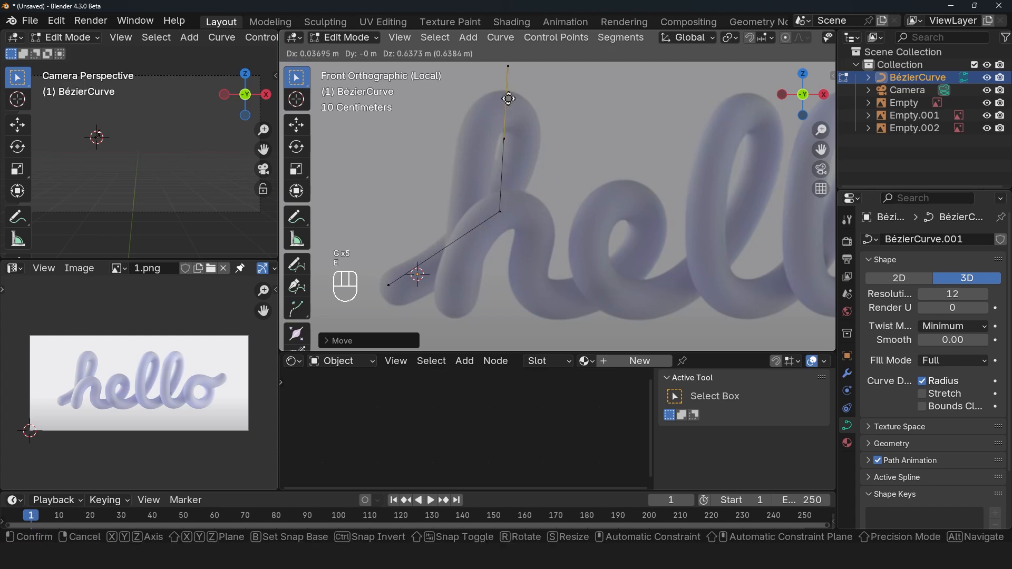
left_click(495, 231)
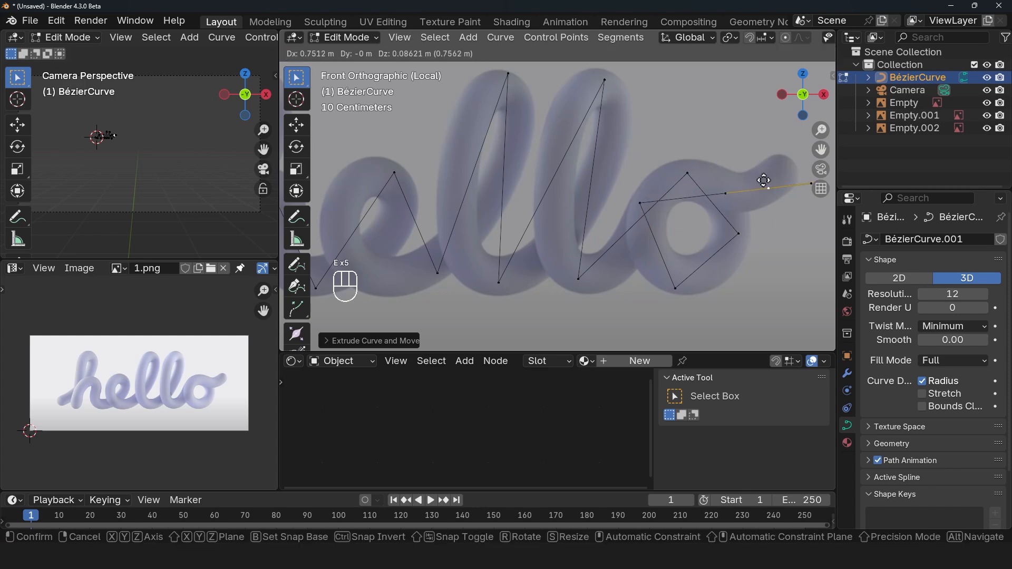
mouse_move(785, 150)
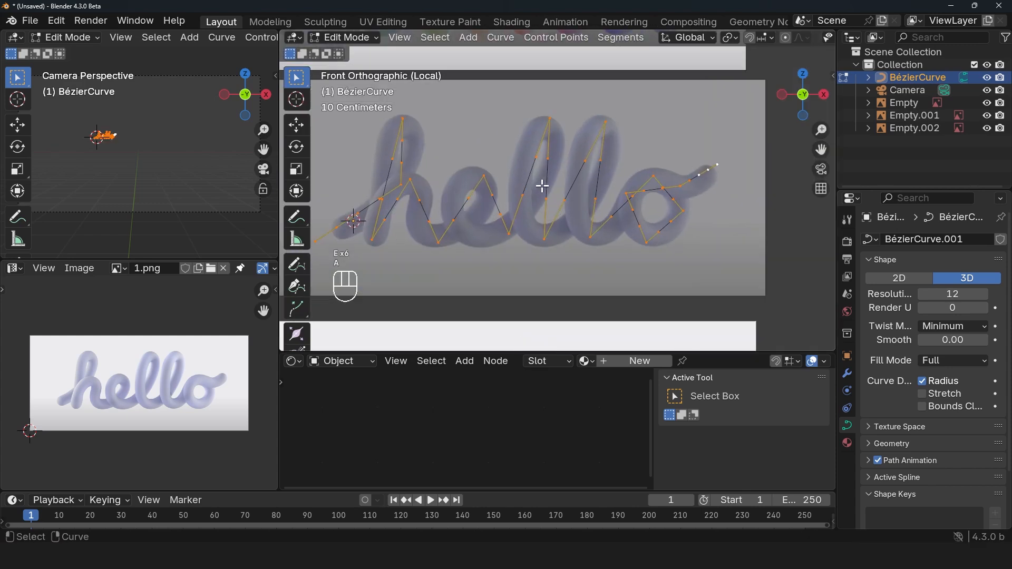
Set all handles to Automatic, then rotate and move the first point's handle.
key("v")
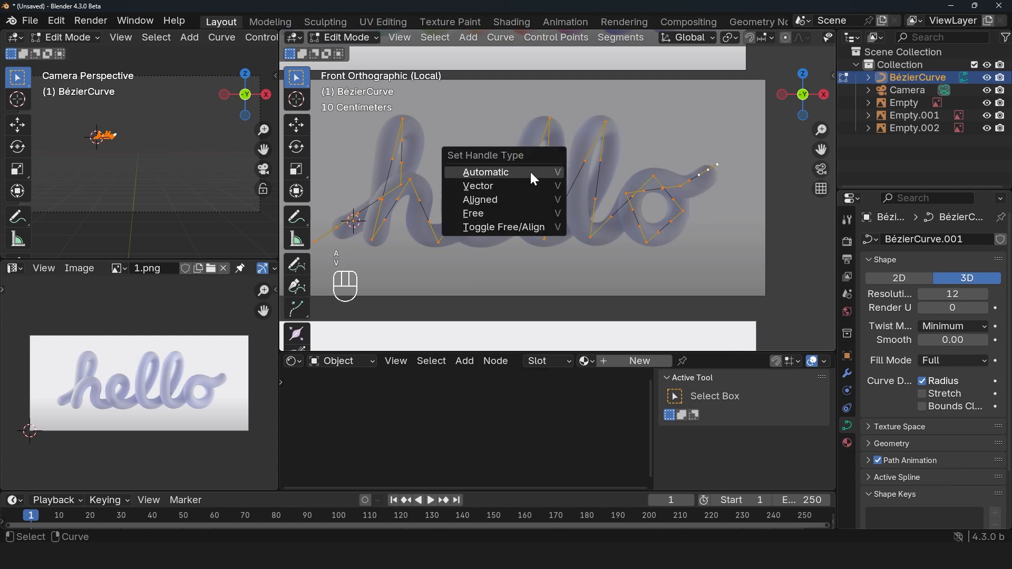
left_click(478, 186)
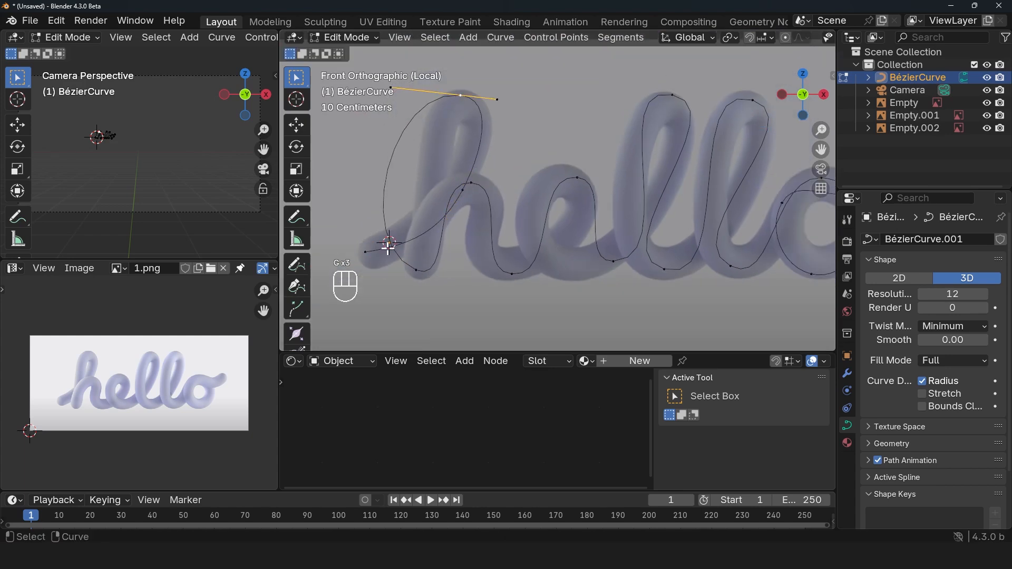
key("r")
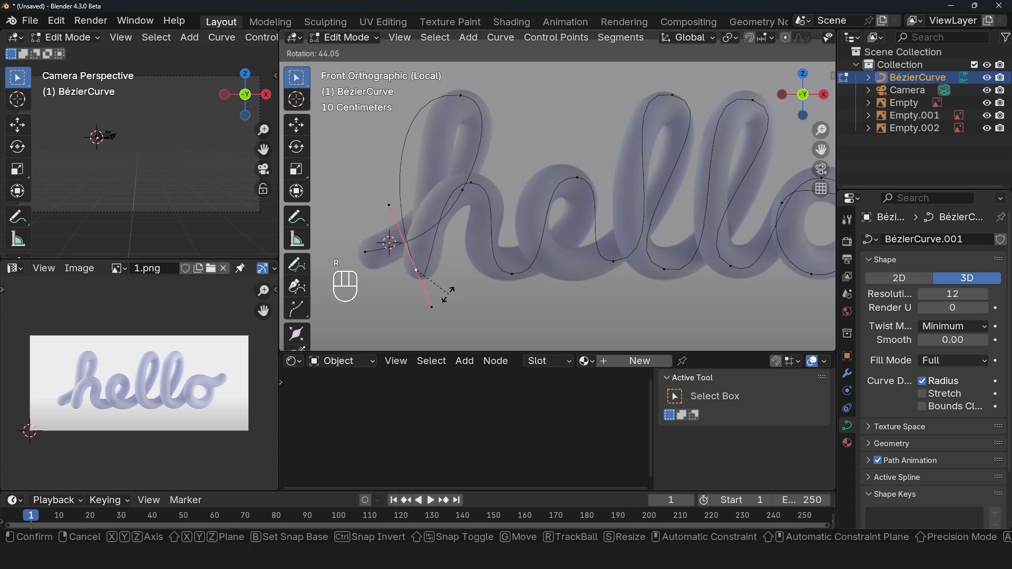
left_click(450, 282)
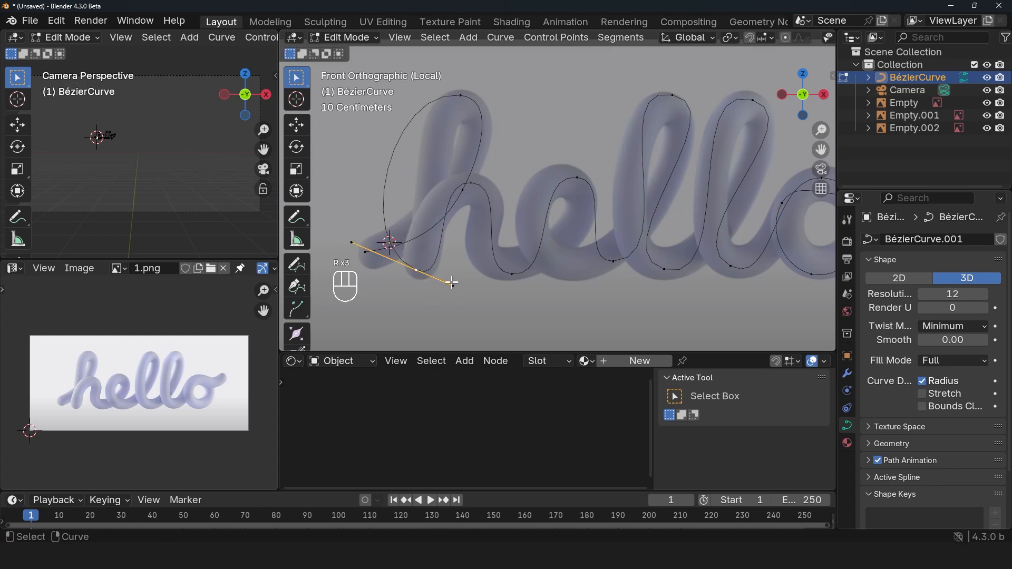
key("g")
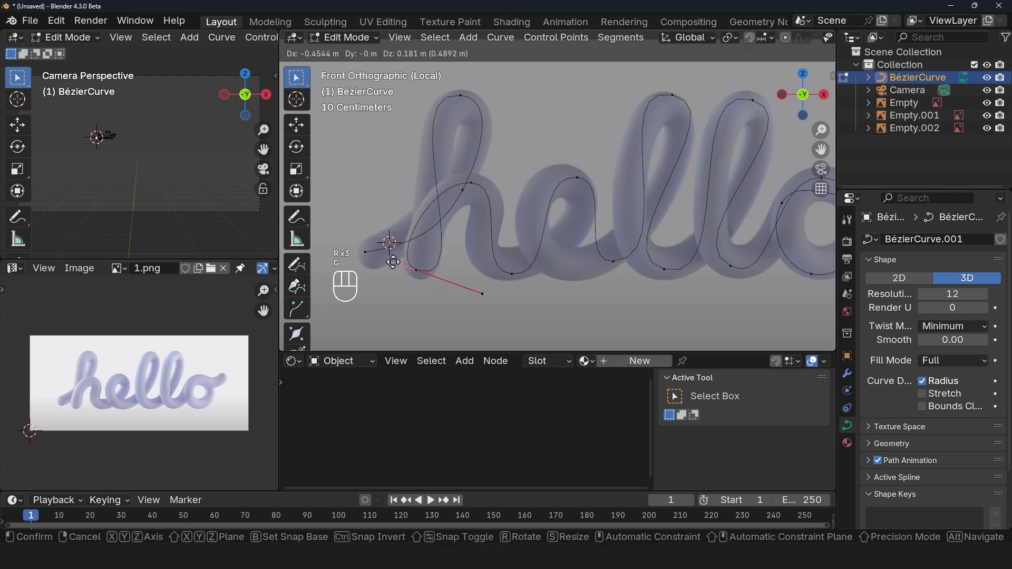
key("Tab")
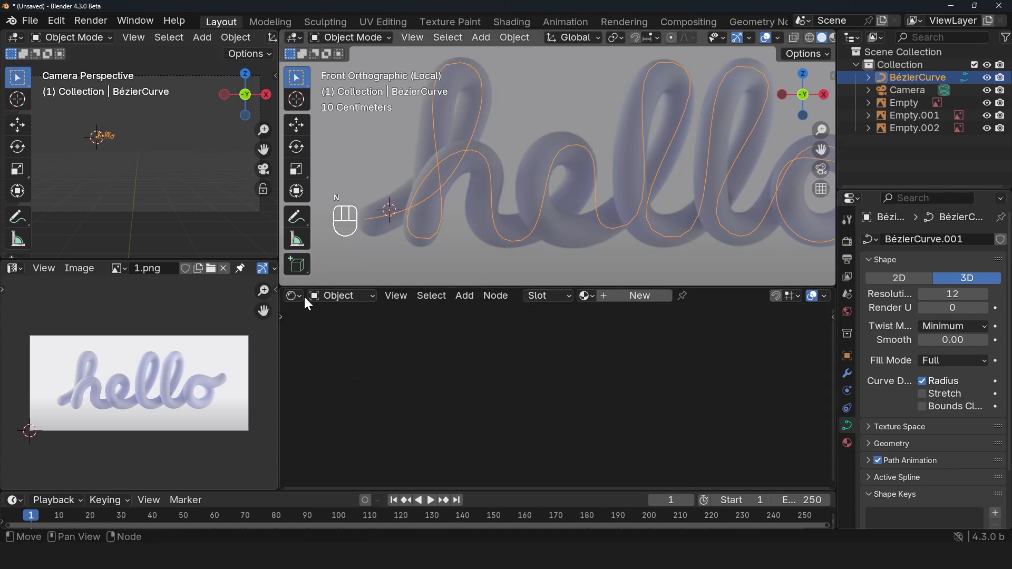
Add a Curve Circle profile node with resolution 16 and radius 0.09 m.
left_click(639, 296)
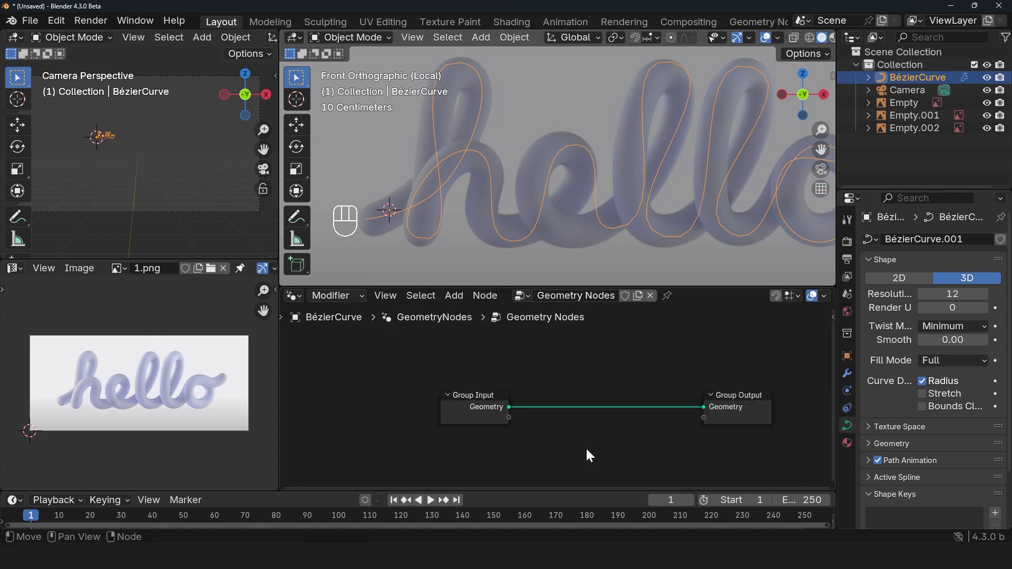
key("shift+a")
type("ci")
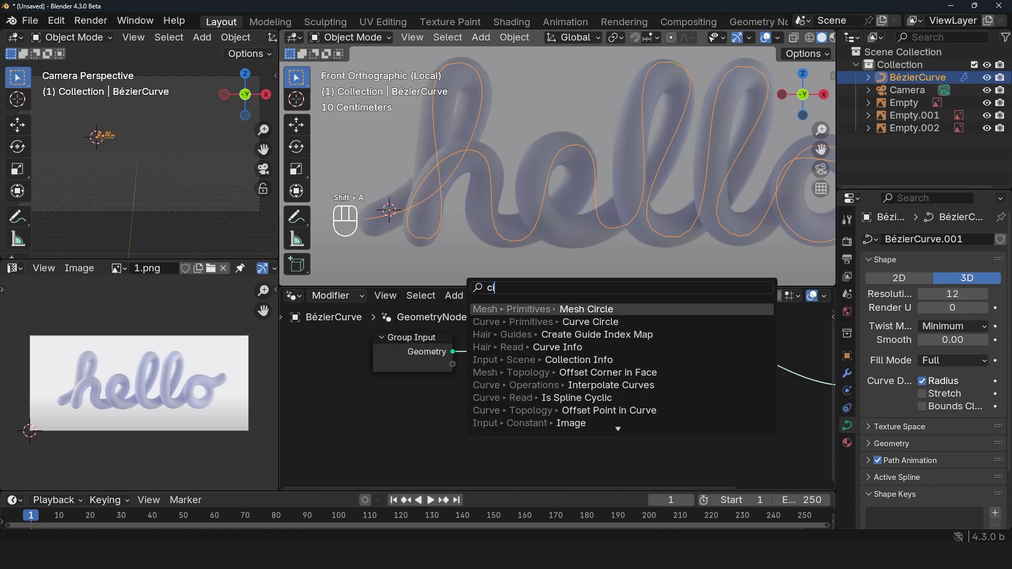
left_click(588, 322)
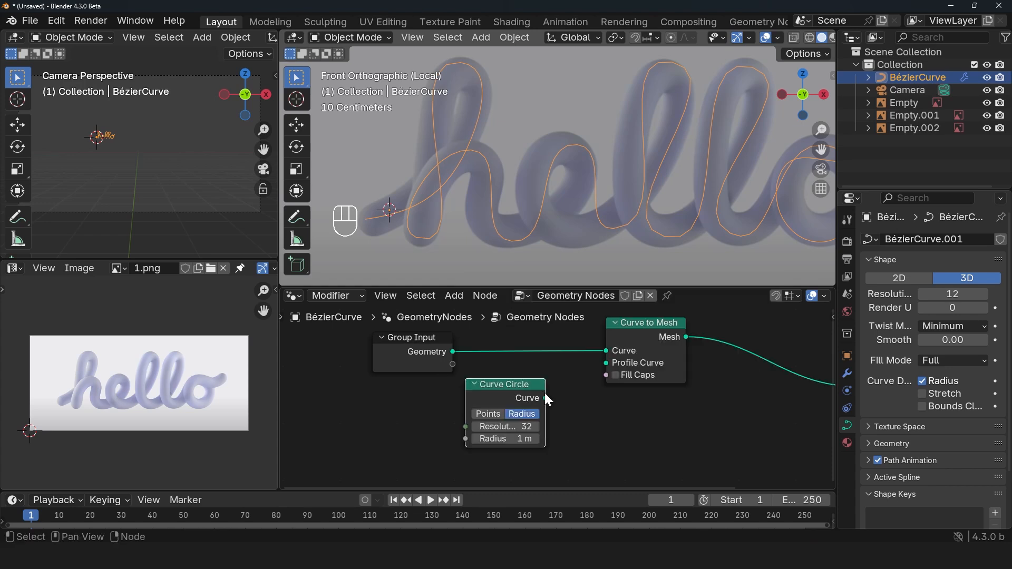
double_click(500, 426)
type("16")
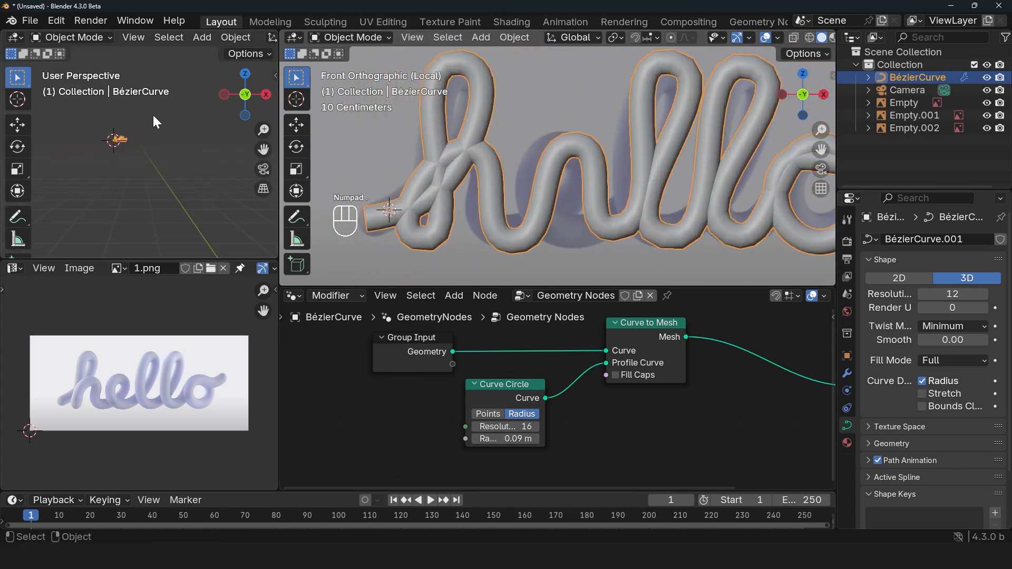
Rotate and reposition the curve's starting points, subdividing a segment on the h stem.
key("Tab")
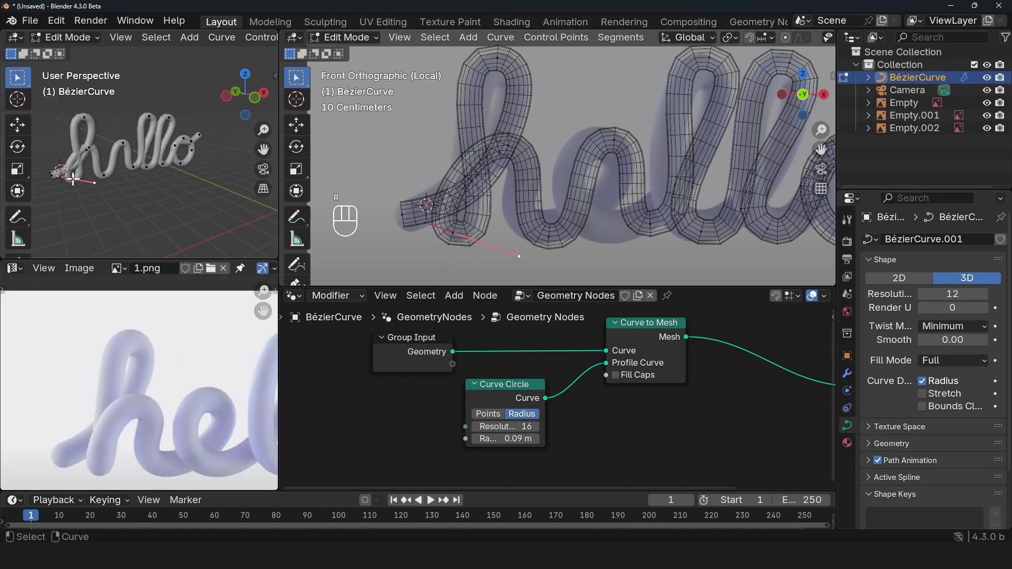
key("r")
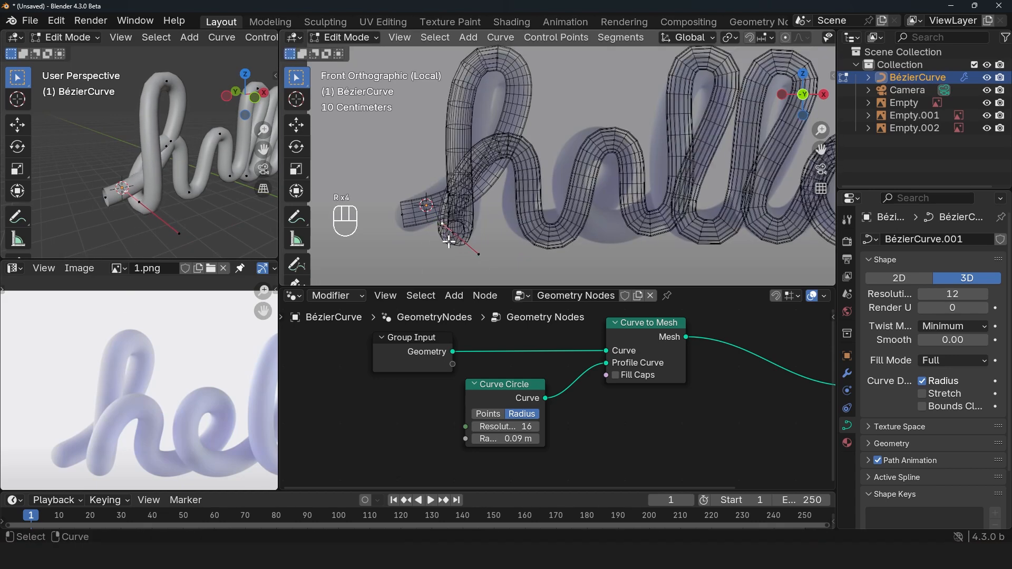
key("r")
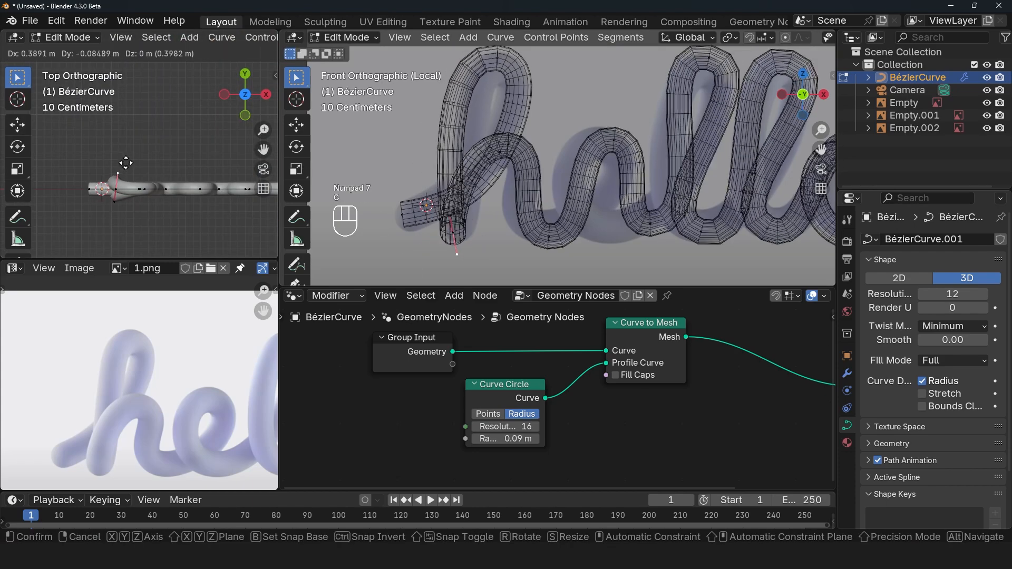
left_click(245, 188)
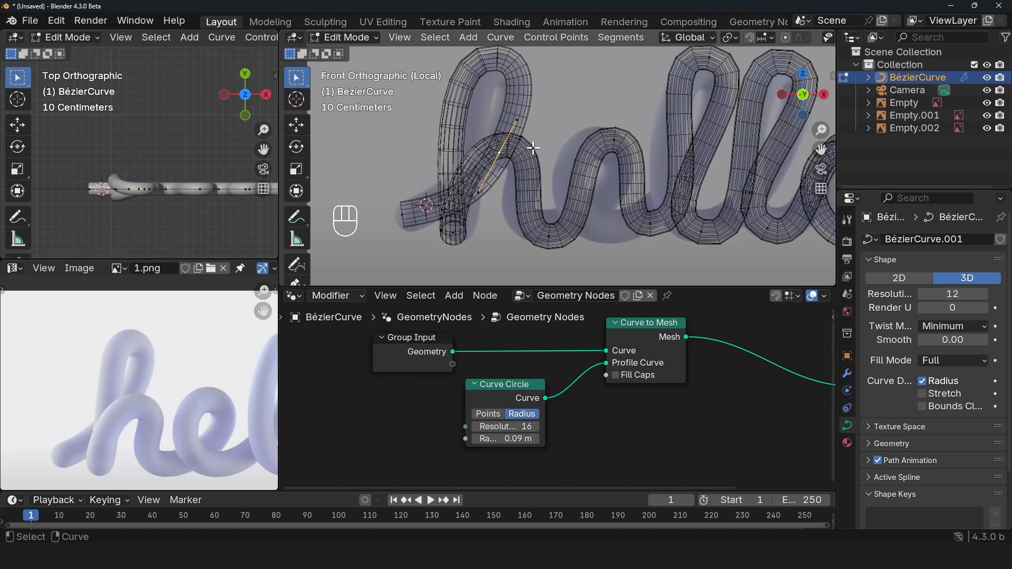
key("g")
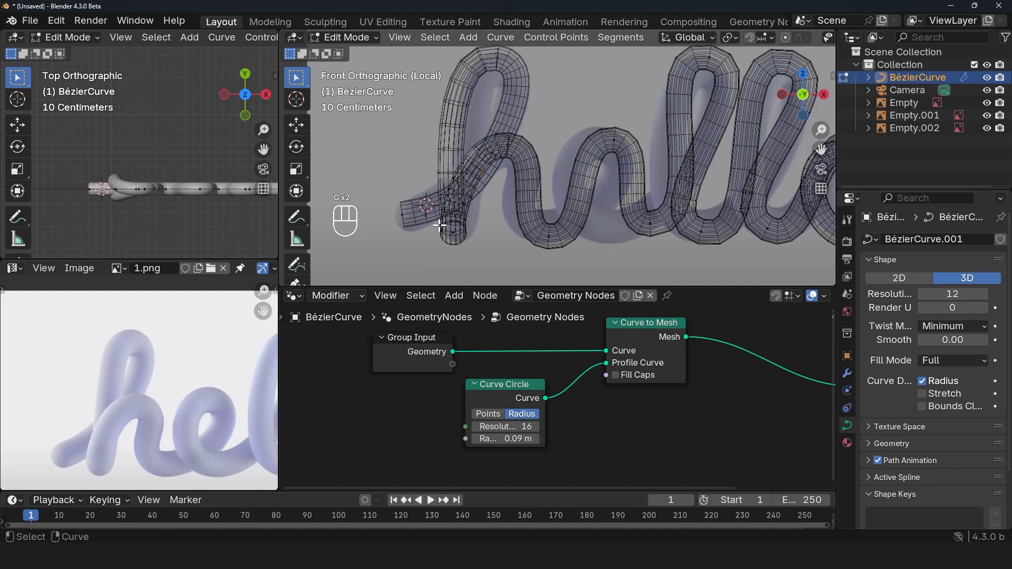
key("g")
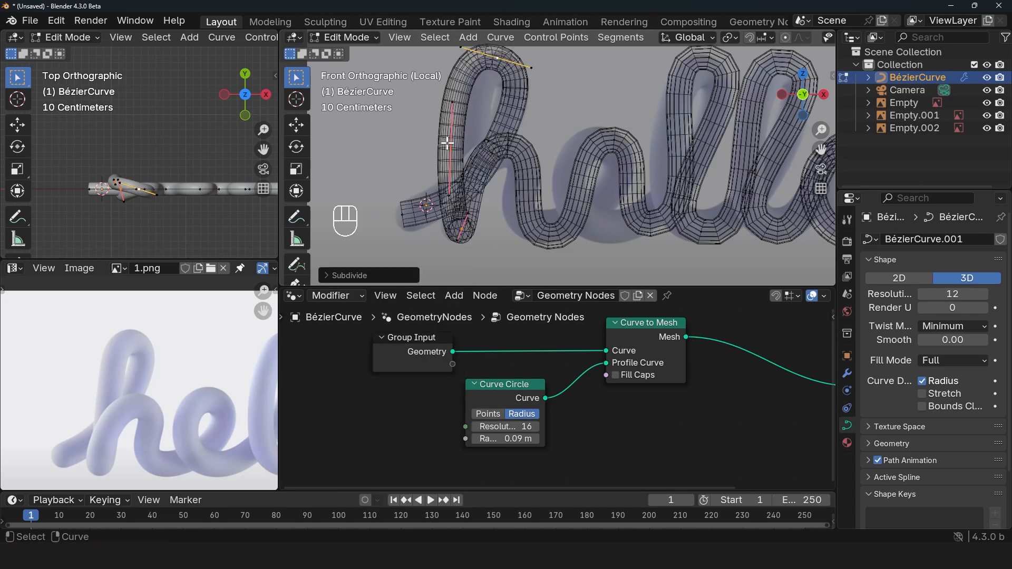
Move and rotate control points on the h, e, l and o strokes.
key("g")
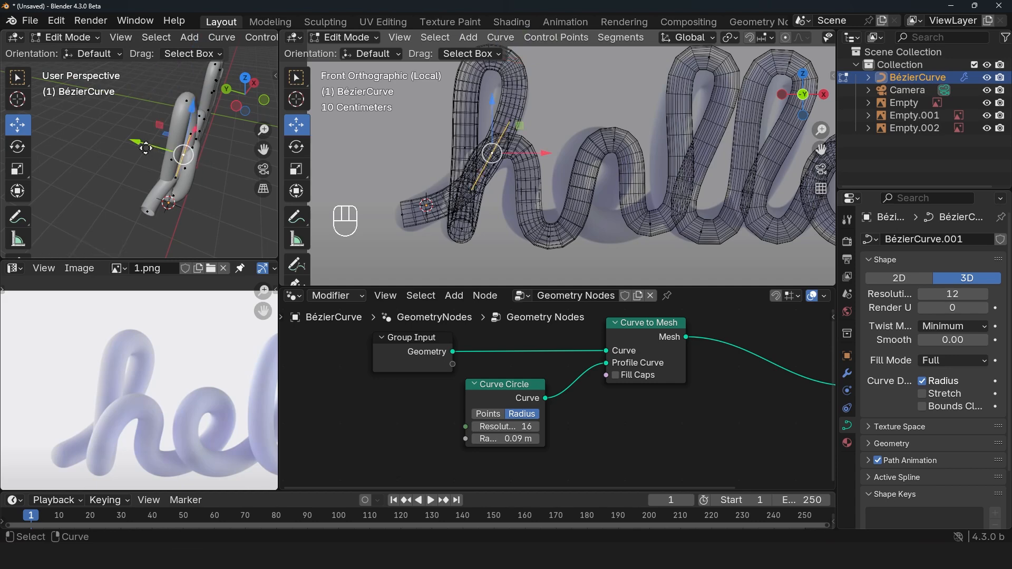
key("Tab")
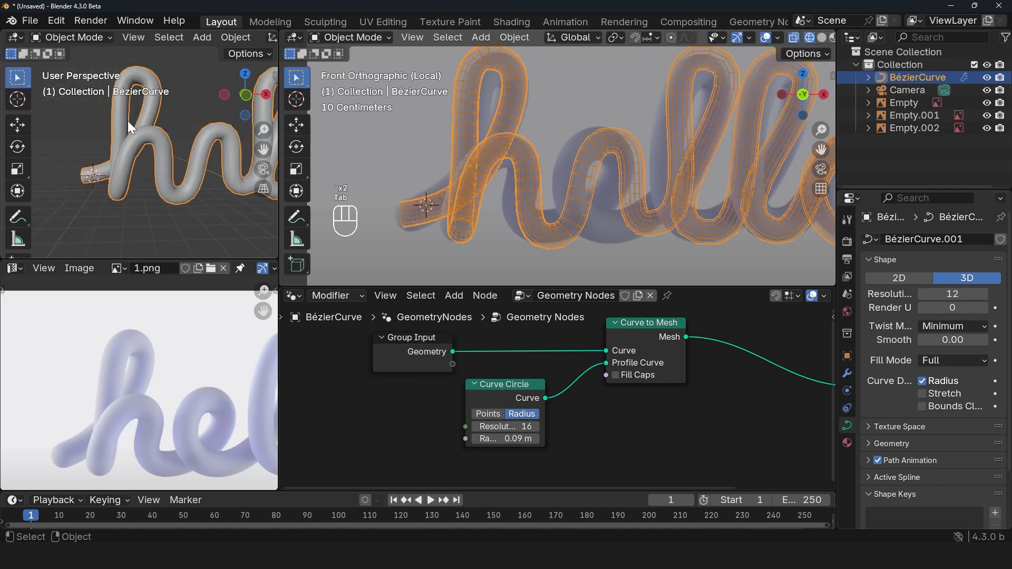
key("Tab")
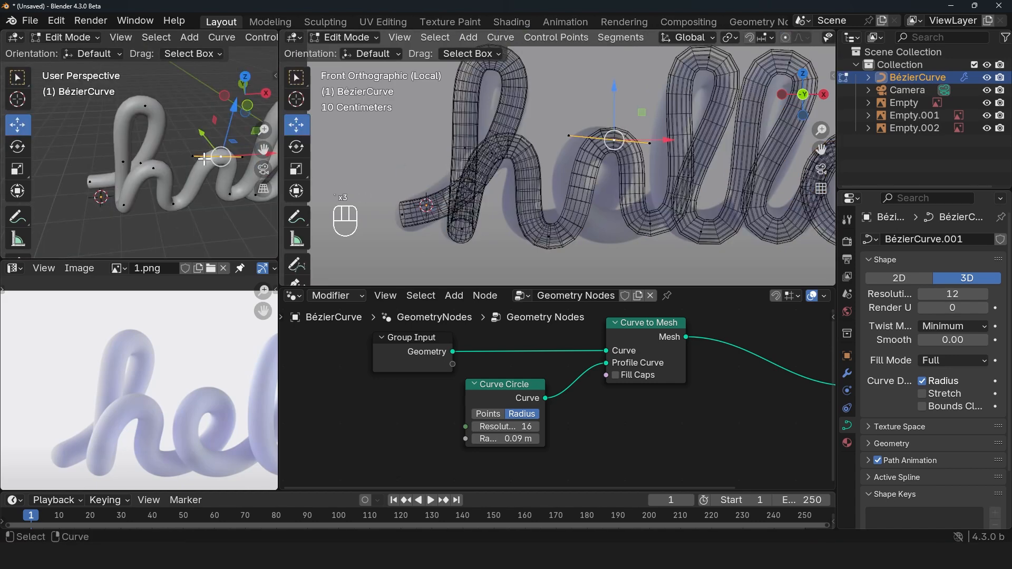
key("r")
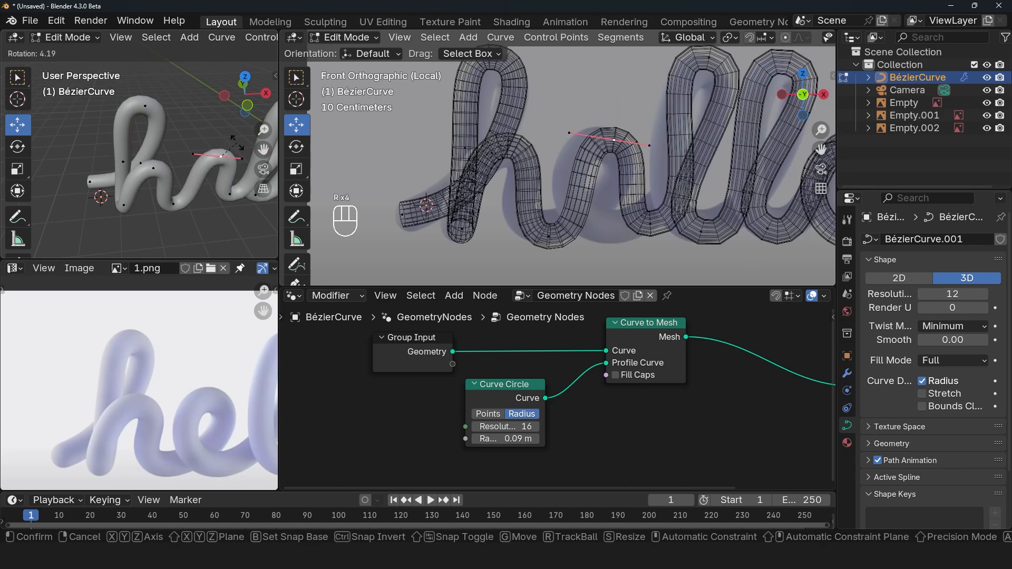
key("z")
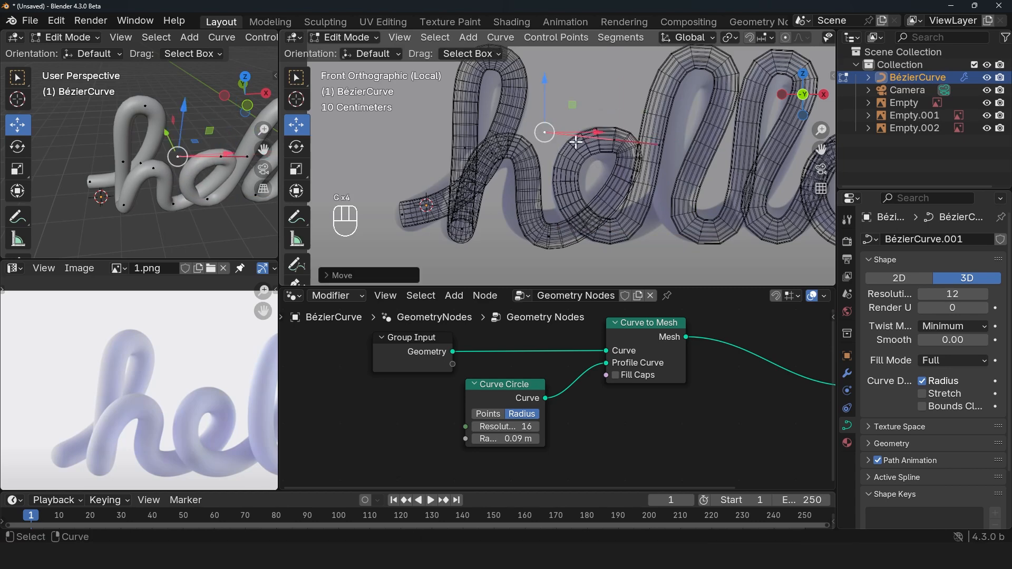
key("g")
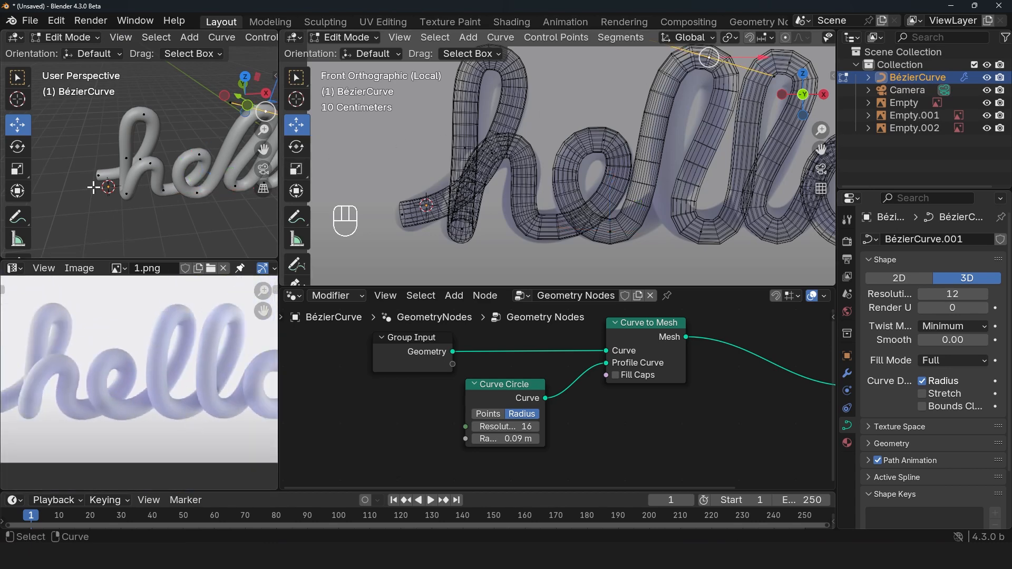
key("r")
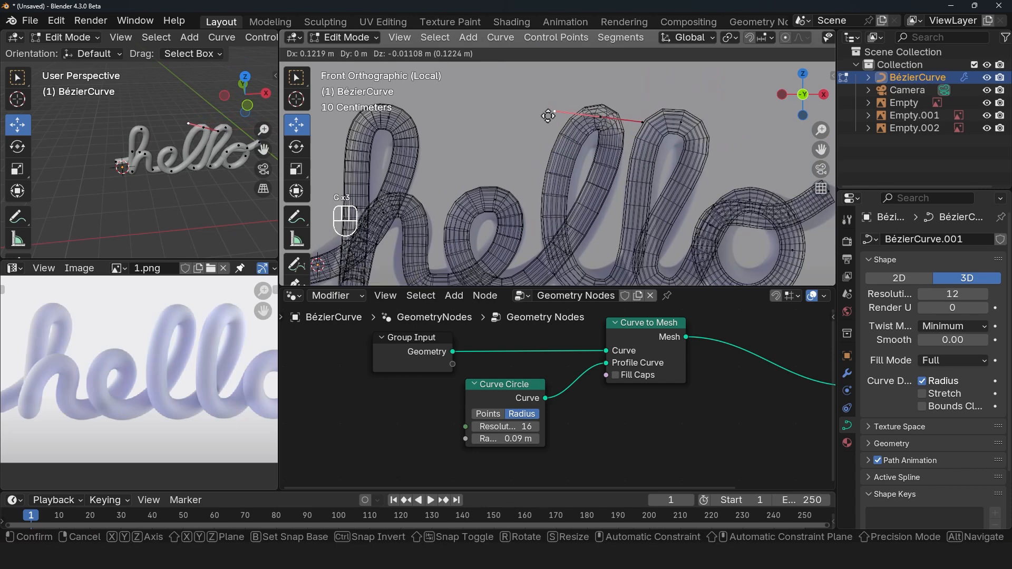
mouse_move(547, 251)
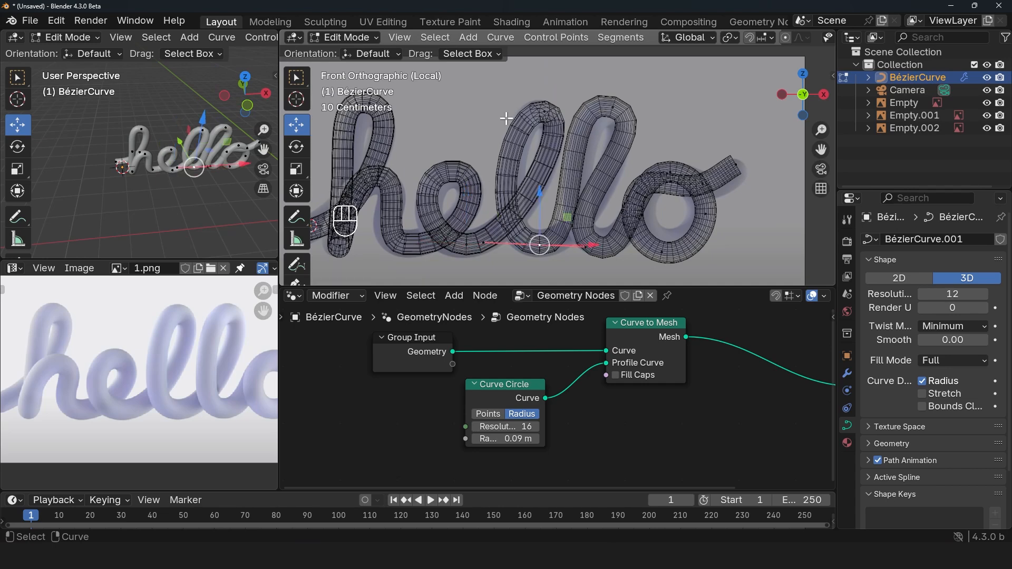
mouse_move(710, 200)
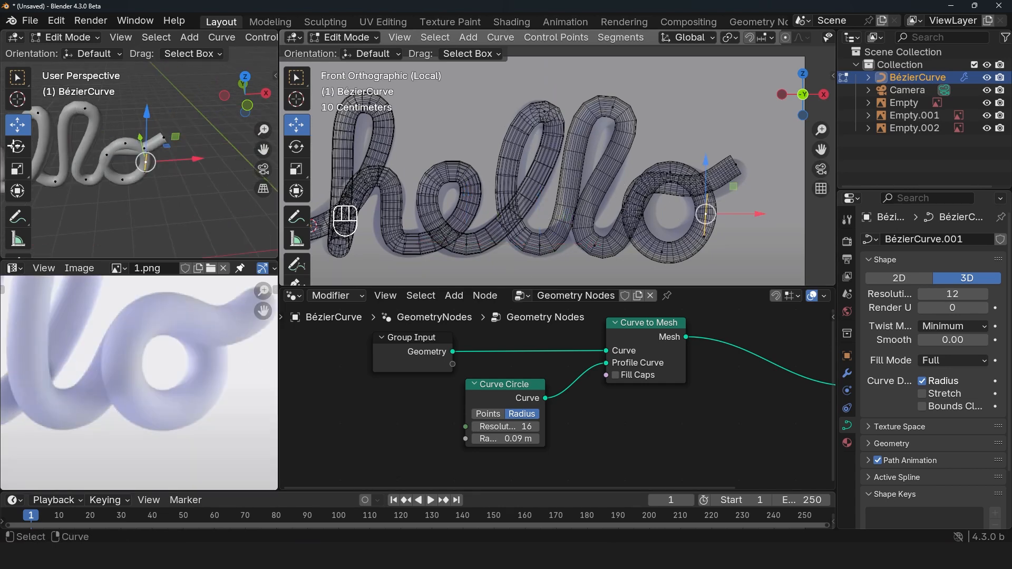
key("g")
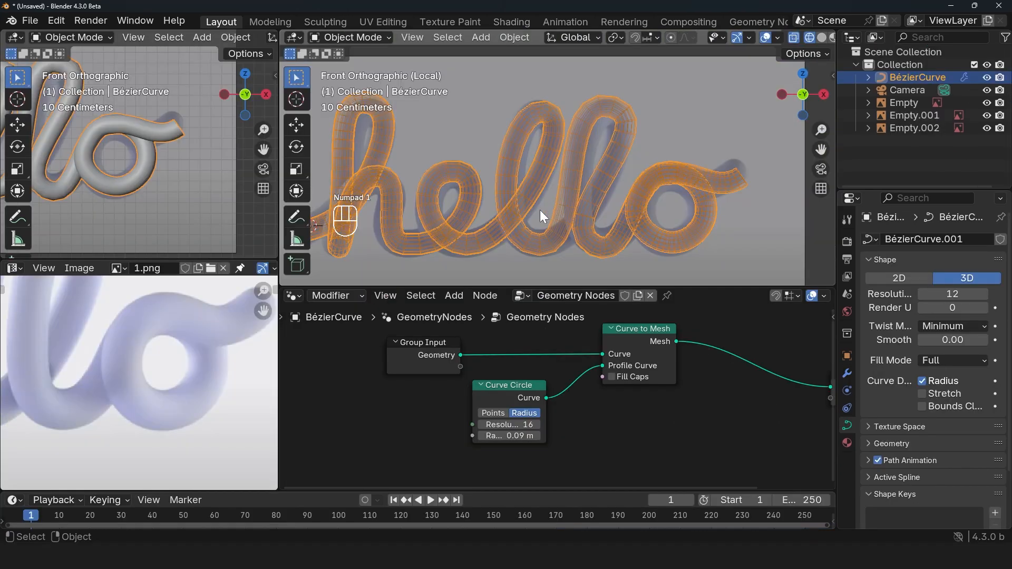
Duplicate the hello tube into a new 'bakup' collection and hide it.
key("shift+d")
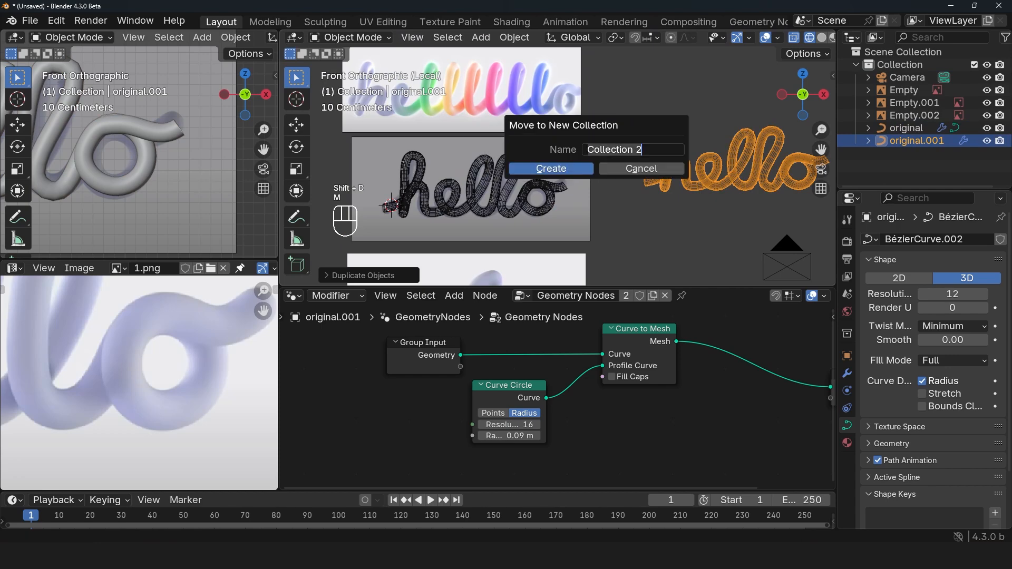
left_click(550, 169)
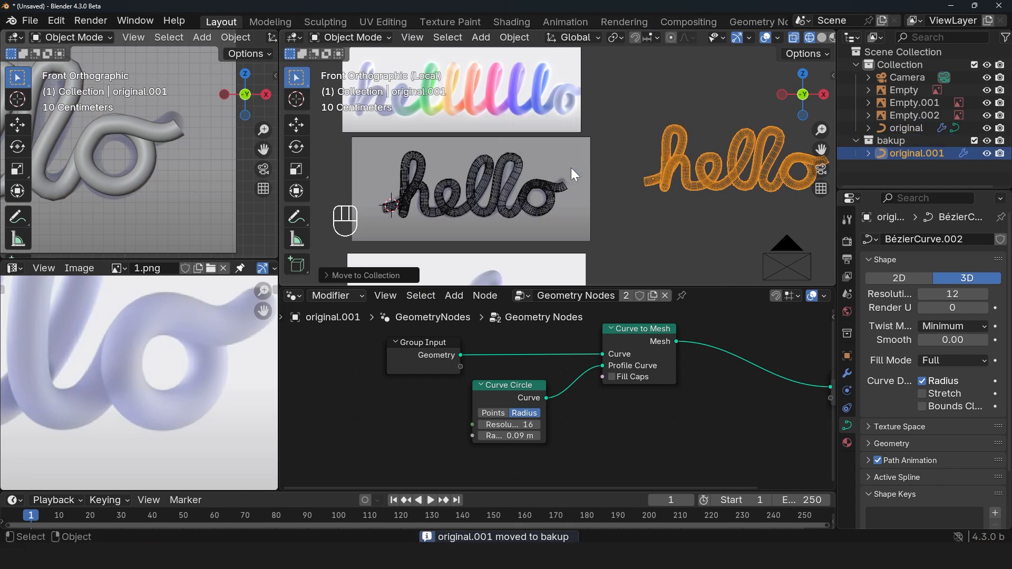
left_click(906, 128)
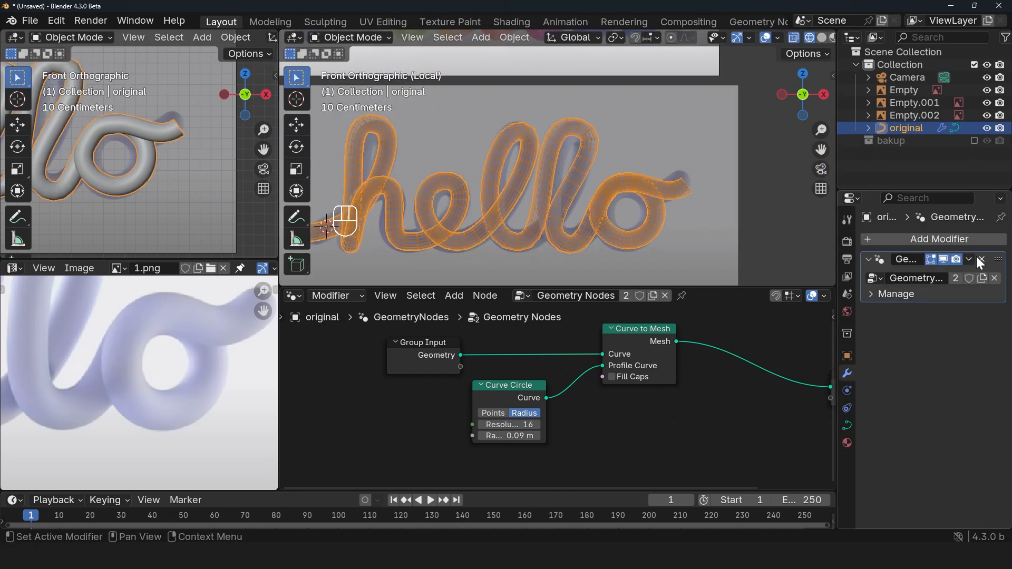
left_click(994, 259)
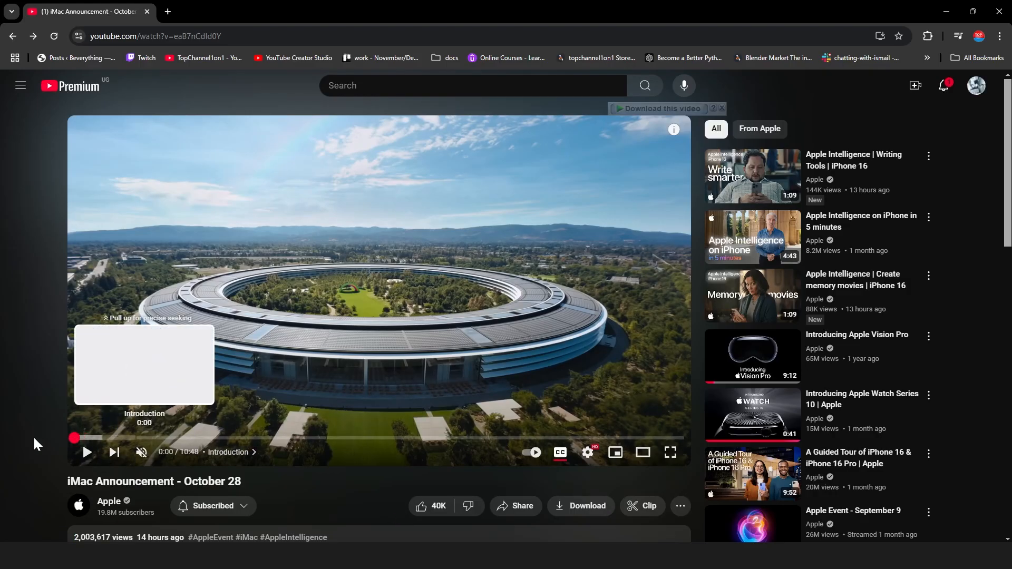
left_click(87, 452)
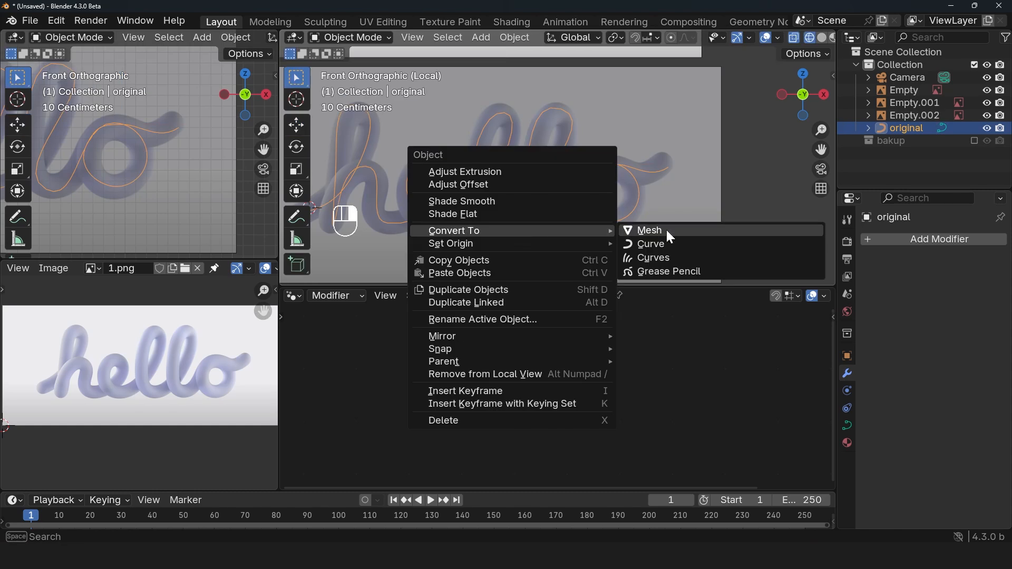
Convert the hello curve to a mesh, edit its edge path, and return to Object Mode.
left_click(649, 230)
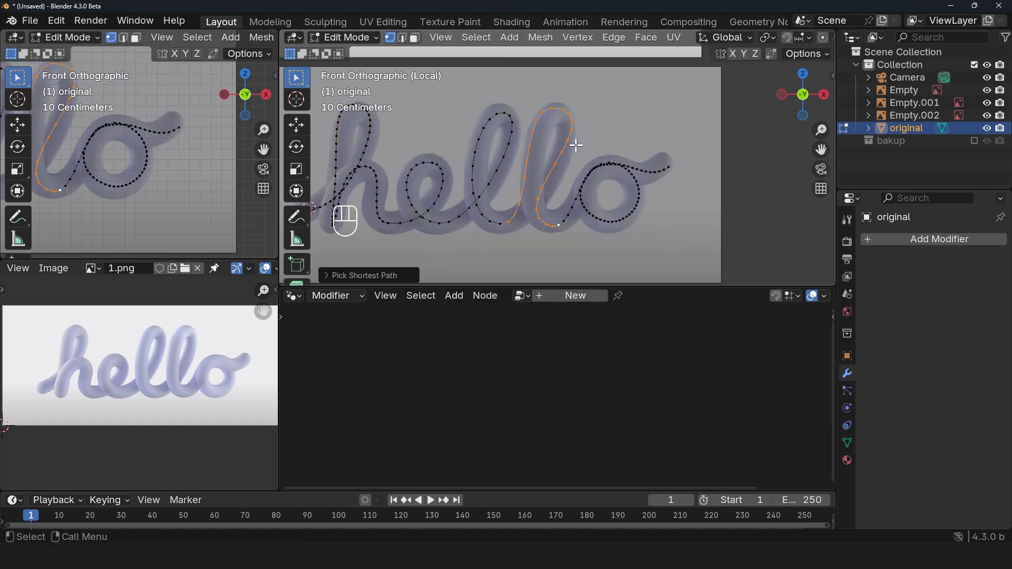
left_click(477, 216)
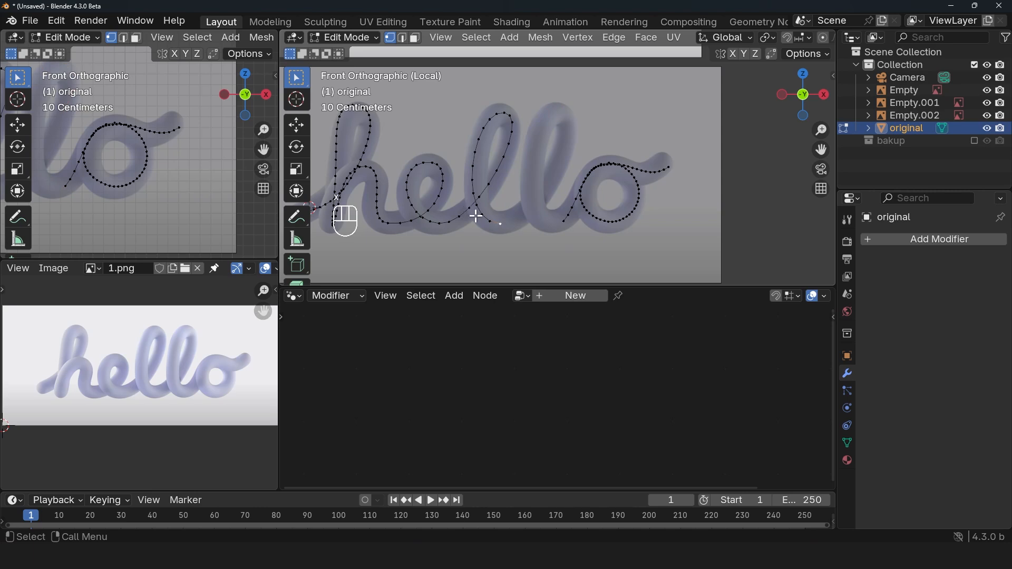
key("shift+d")
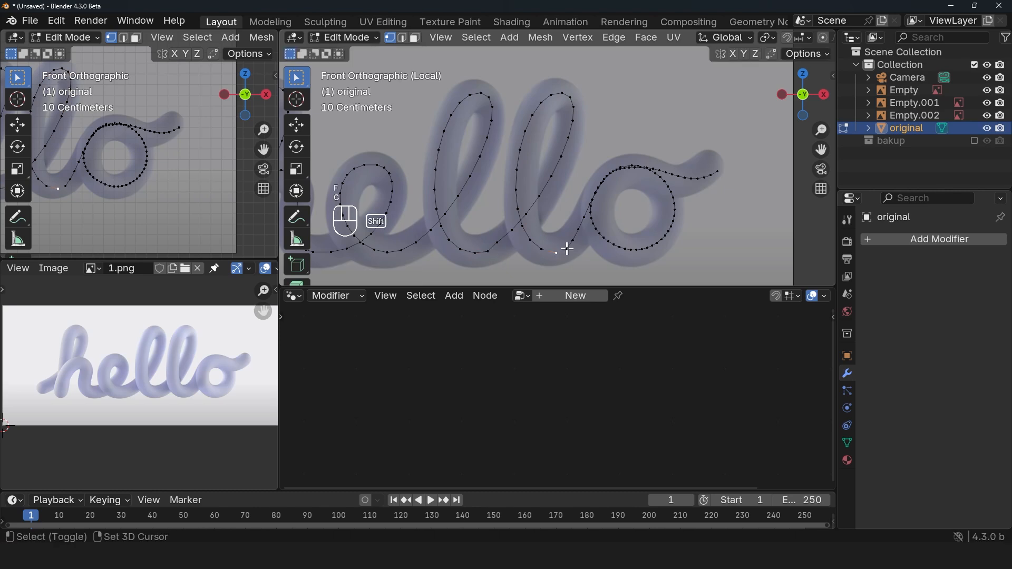
mouse_move(519, 242)
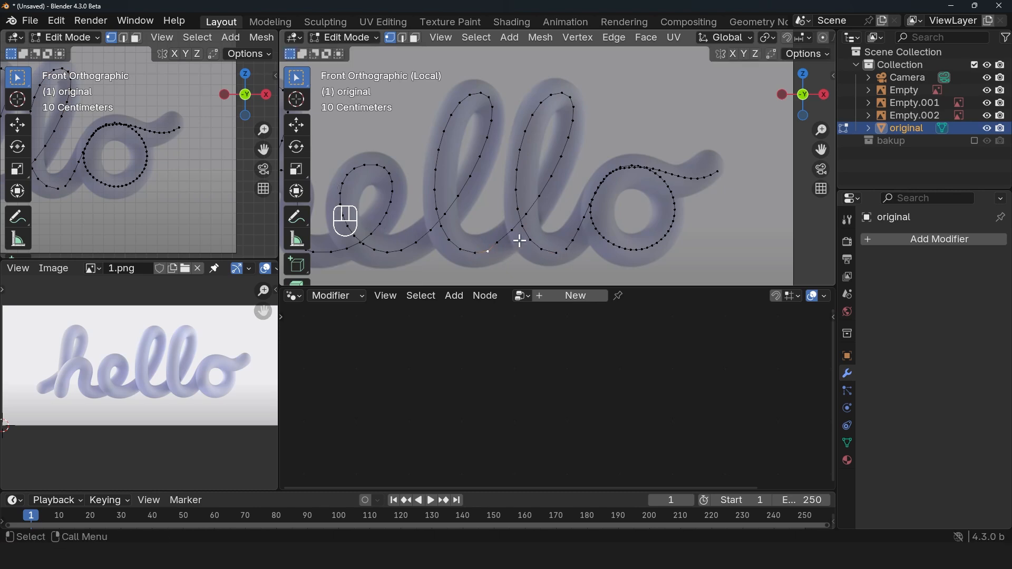
key("v")
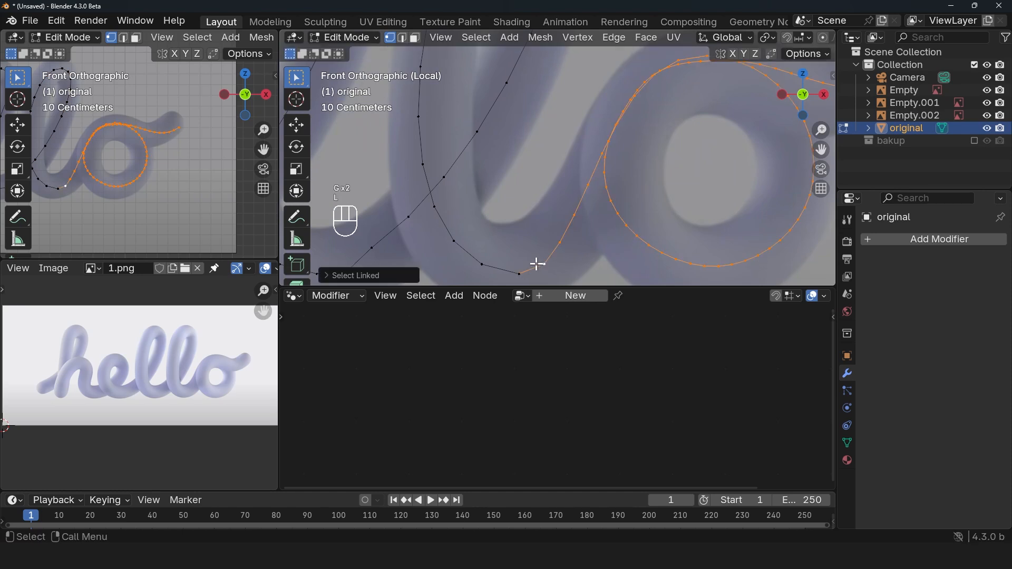
key("Tab")
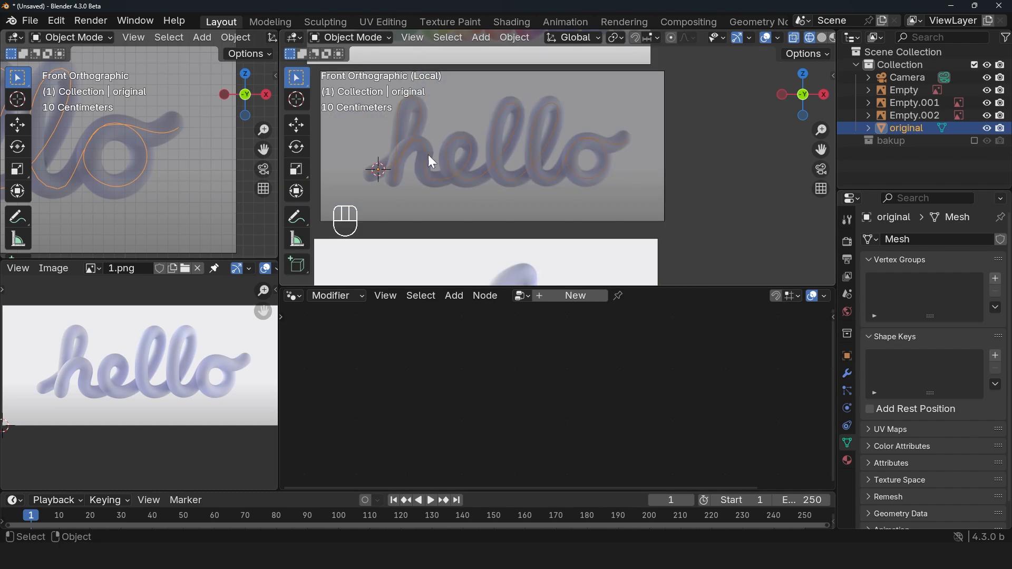
mouse_move(909, 476)
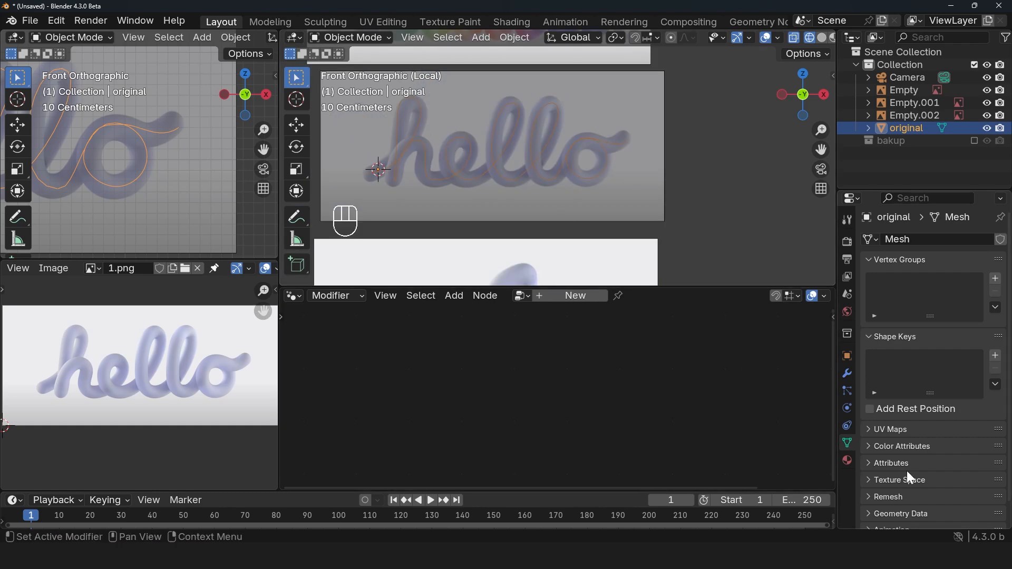
Add a Basis shape key, Shift+D duplicate the l loop in Edit Mode, then add Key 1.
left_click(994, 354)
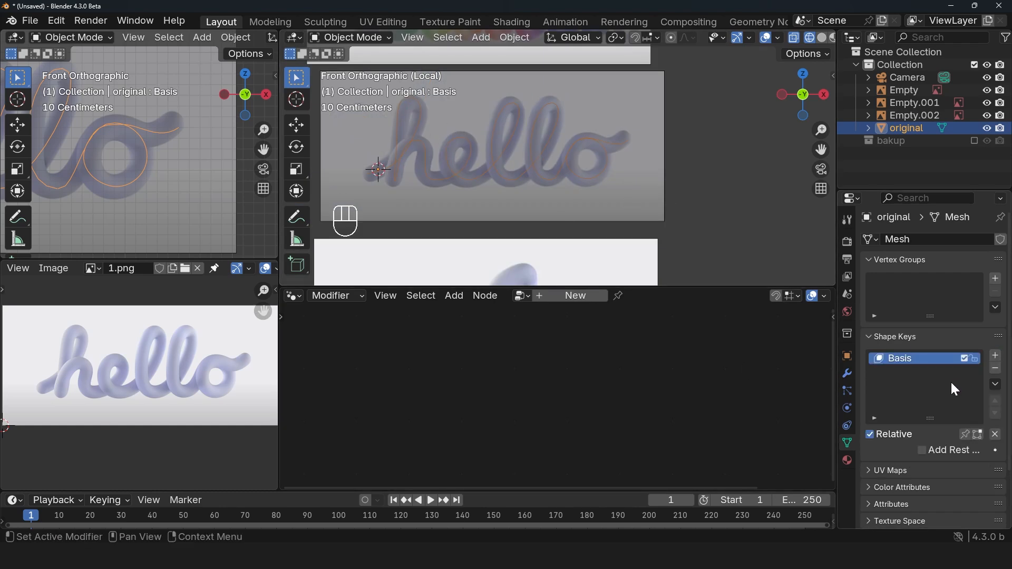
mouse_move(513, 176)
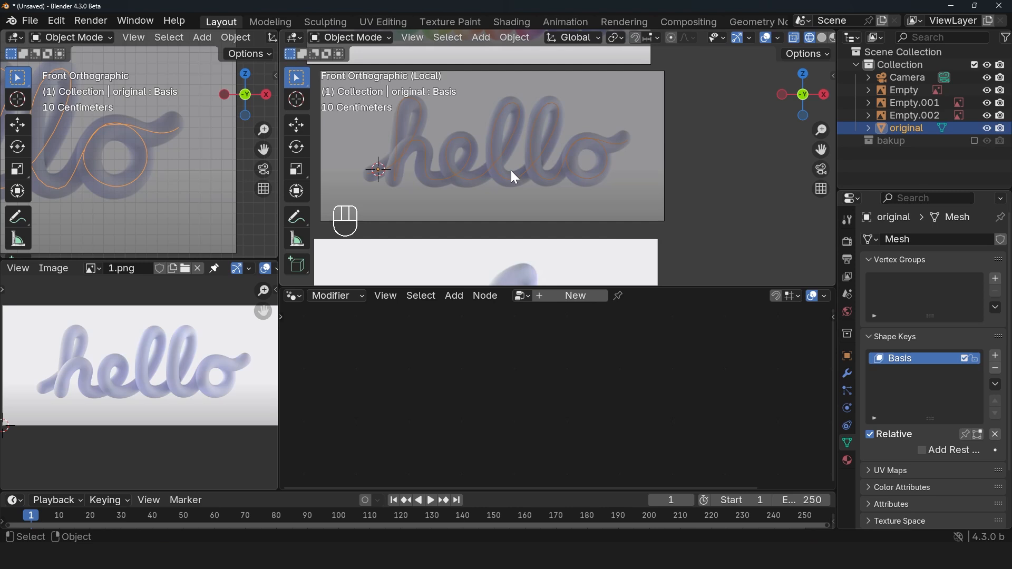
key("Tab")
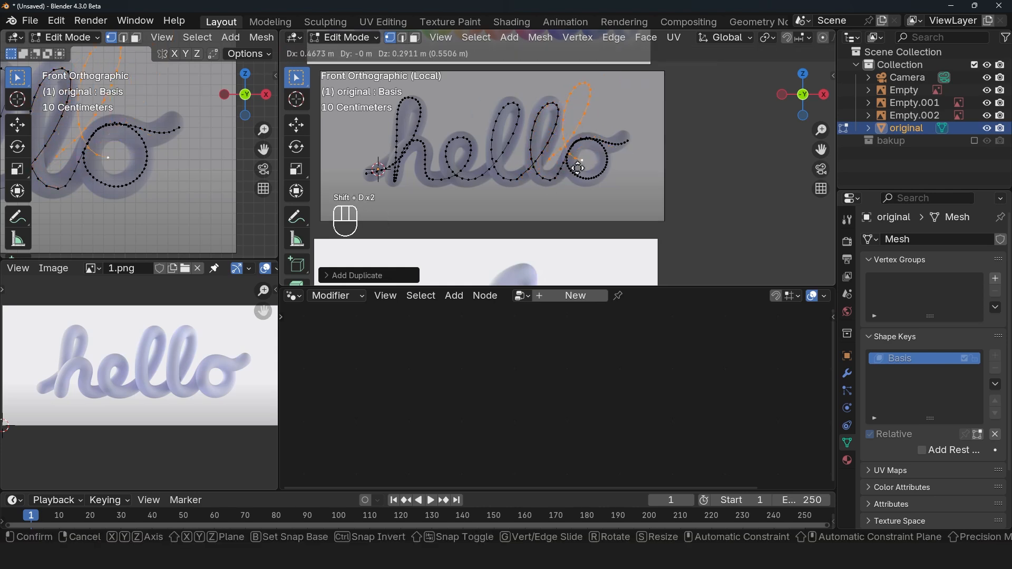
left_click(600, 156)
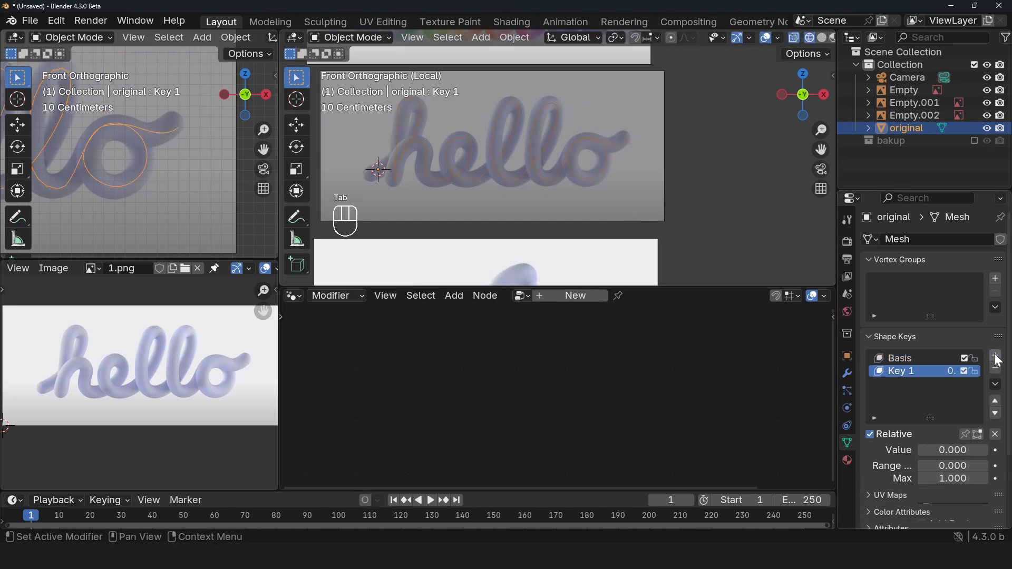
key("Tab")
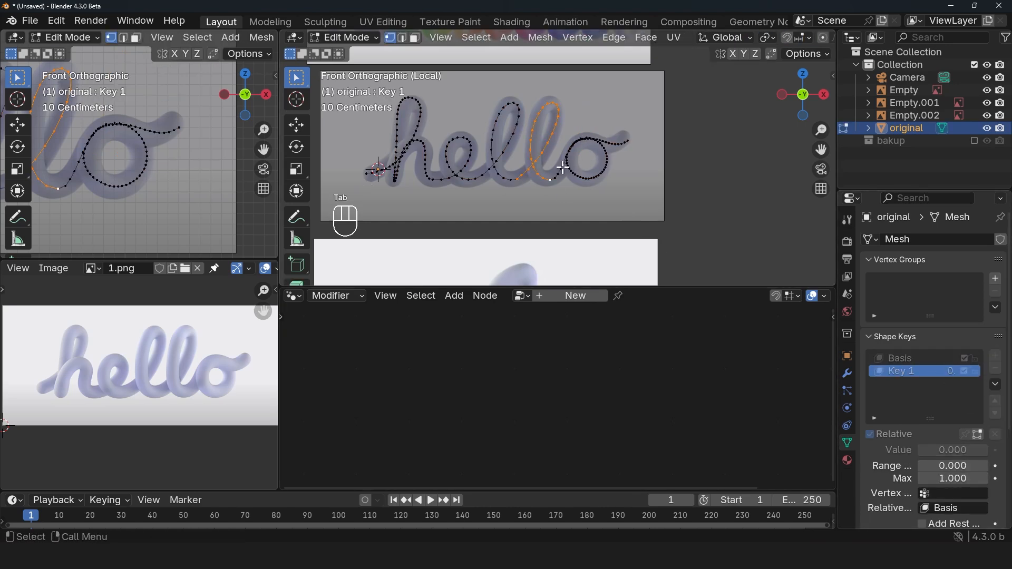
key("Tab")
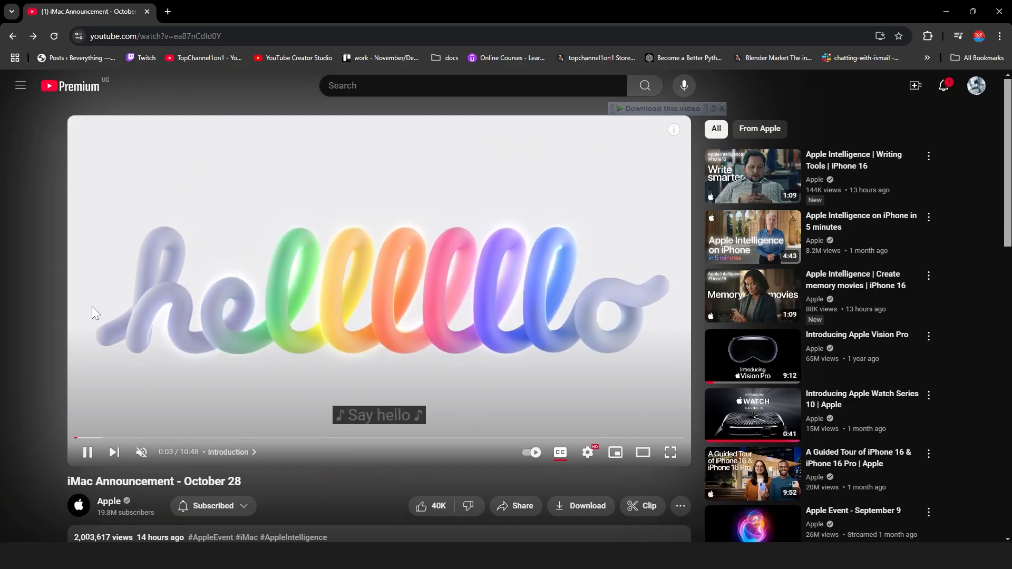
key("alt+tab")
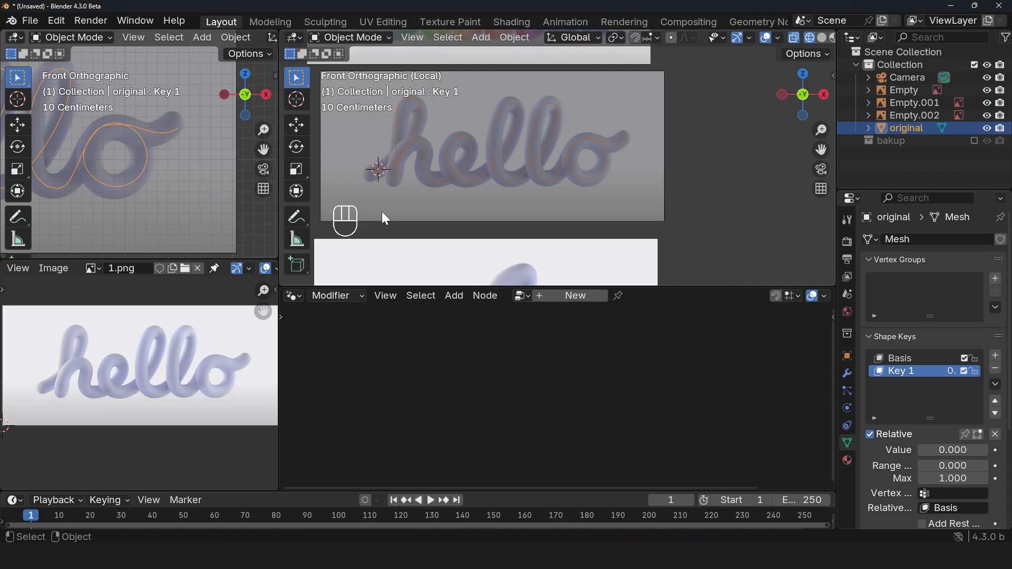
Move the rainbow reference Empty.002 upward with G.
key("Tab")
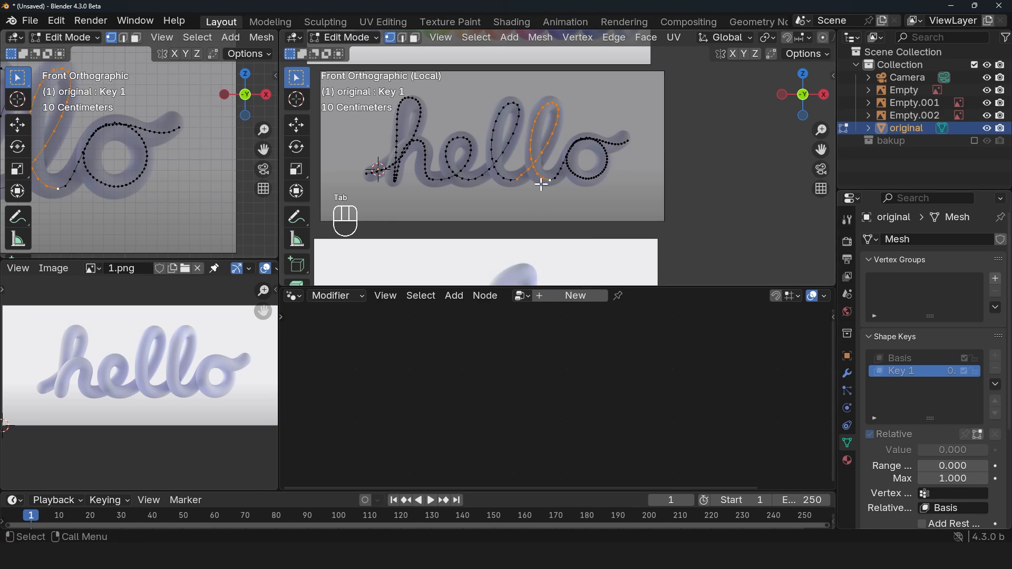
key("Tab")
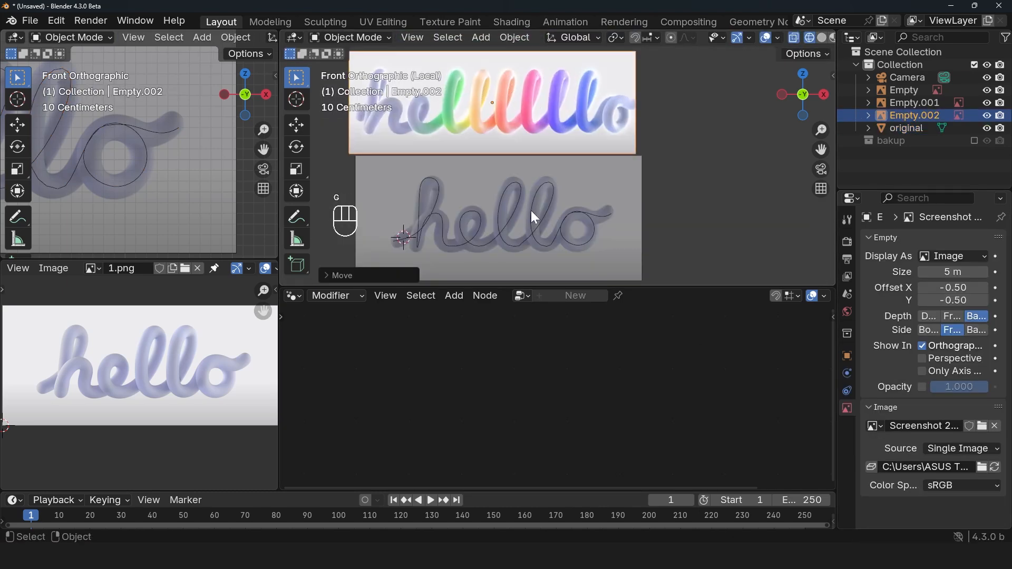
key("Tab")
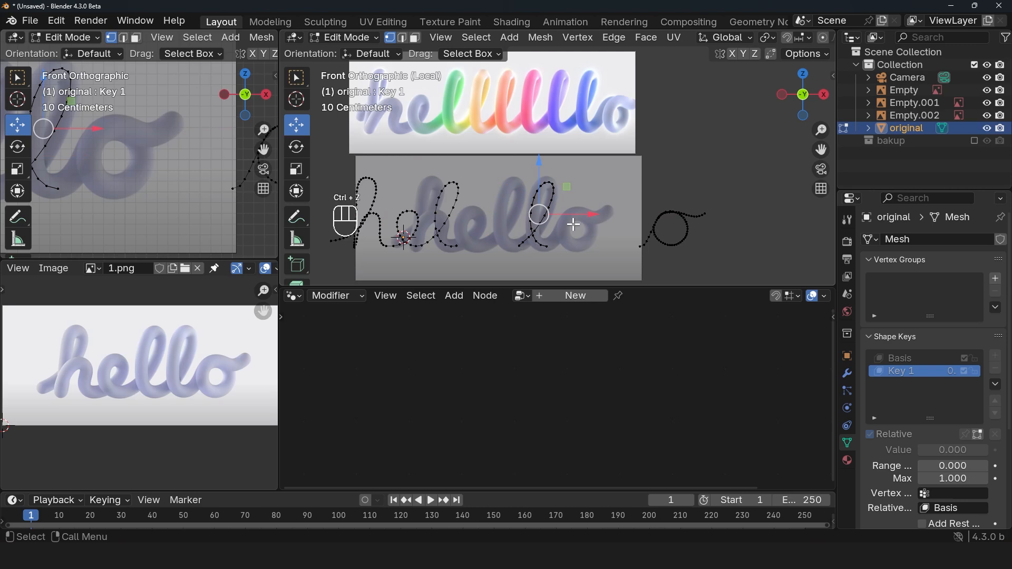
key("g")
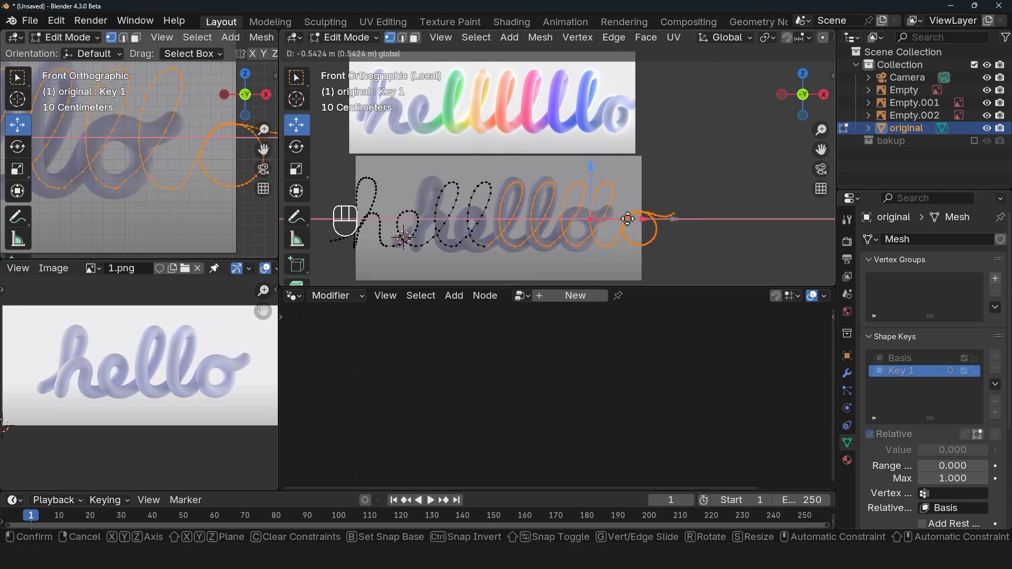
Spread the later letters to the right in Key 1 and uncheck Relative for evaluation-time keys.
key("Tab")
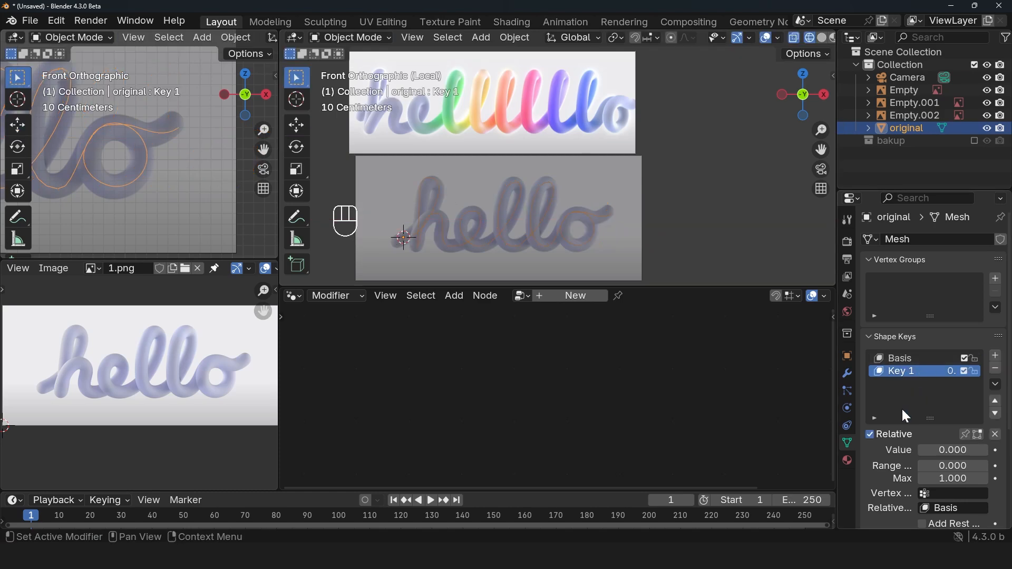
key("Tab")
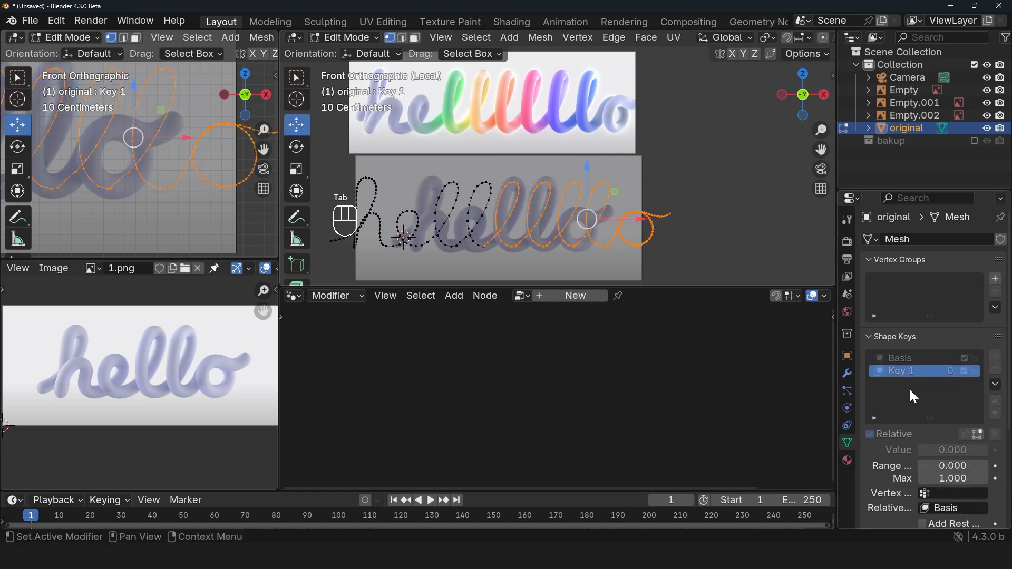
key("Tab")
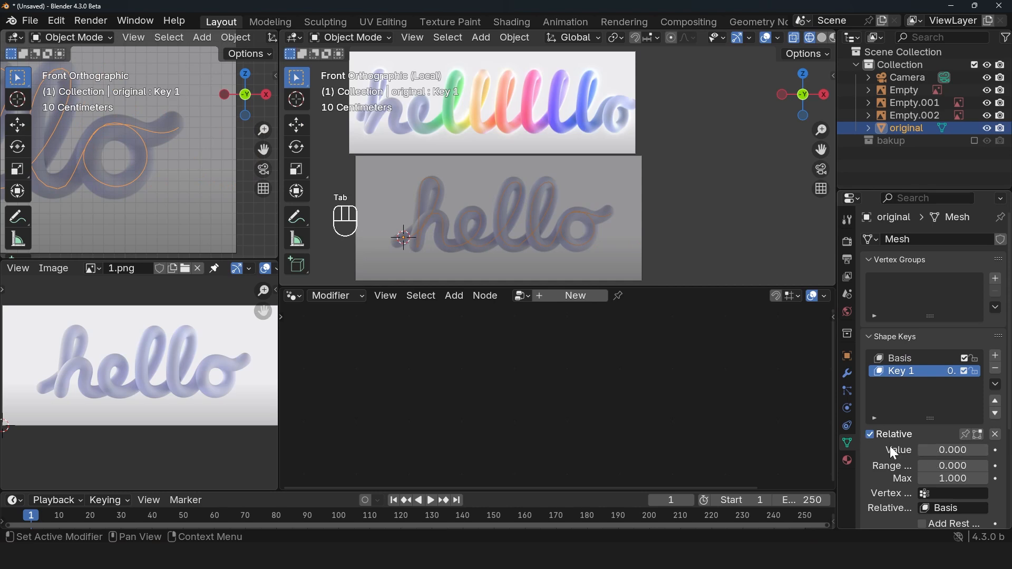
left_click(870, 433)
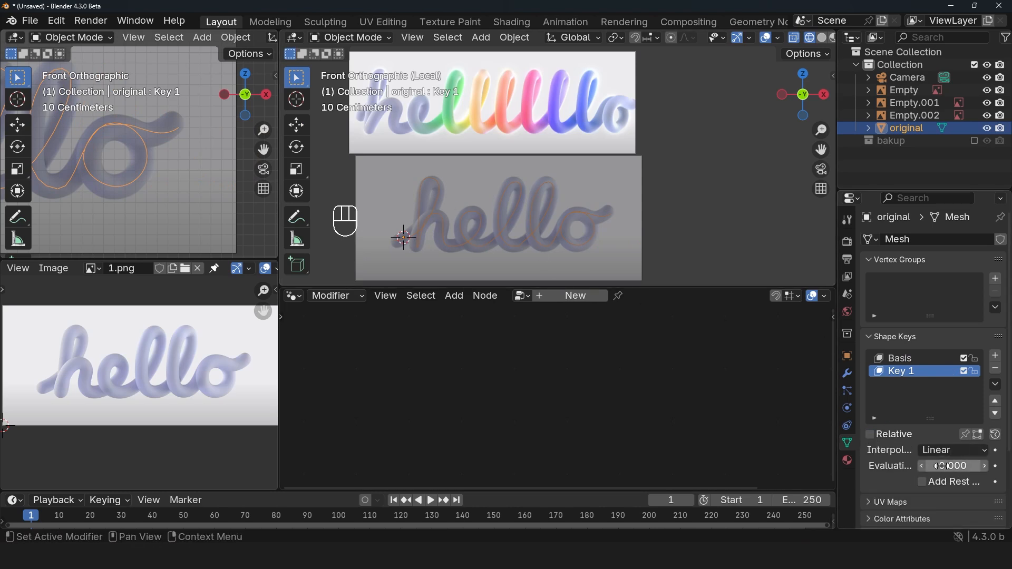